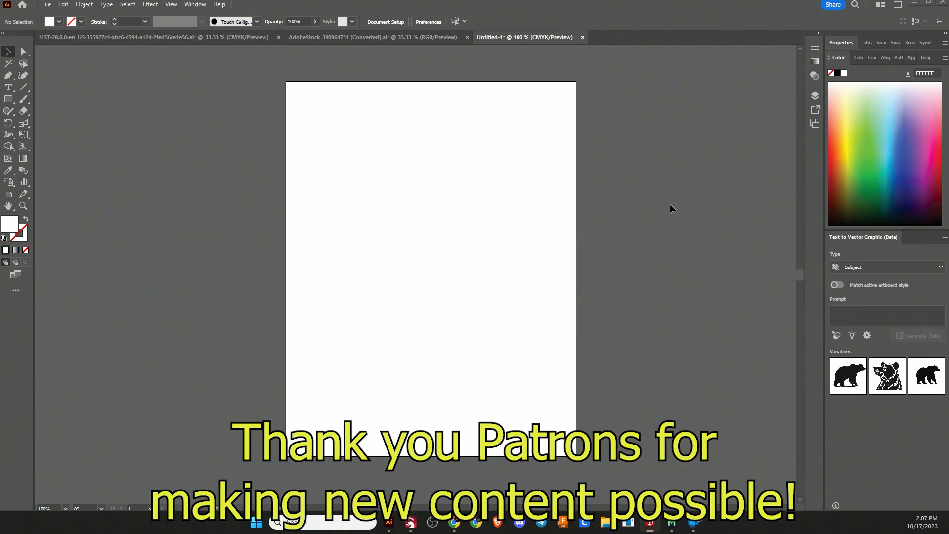
mouse_move(658, 224)
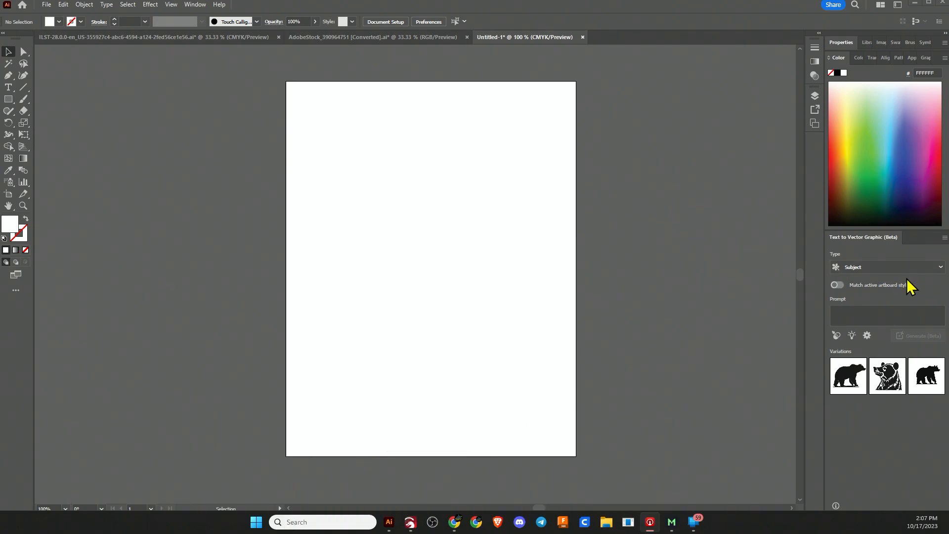
- Set the graphic type to Scene and enter the prompt 'mountain scene with a stream and trees'
left_click(885, 267)
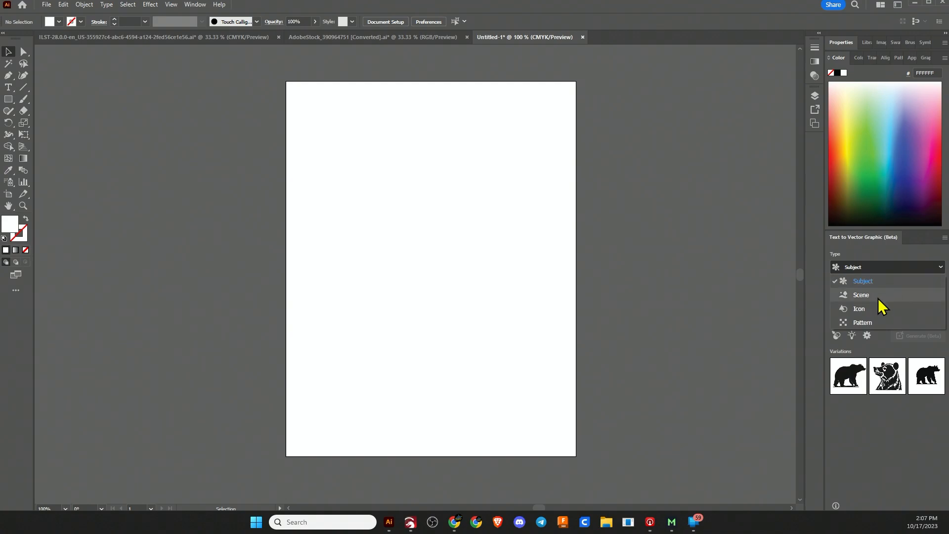
left_click(859, 295)
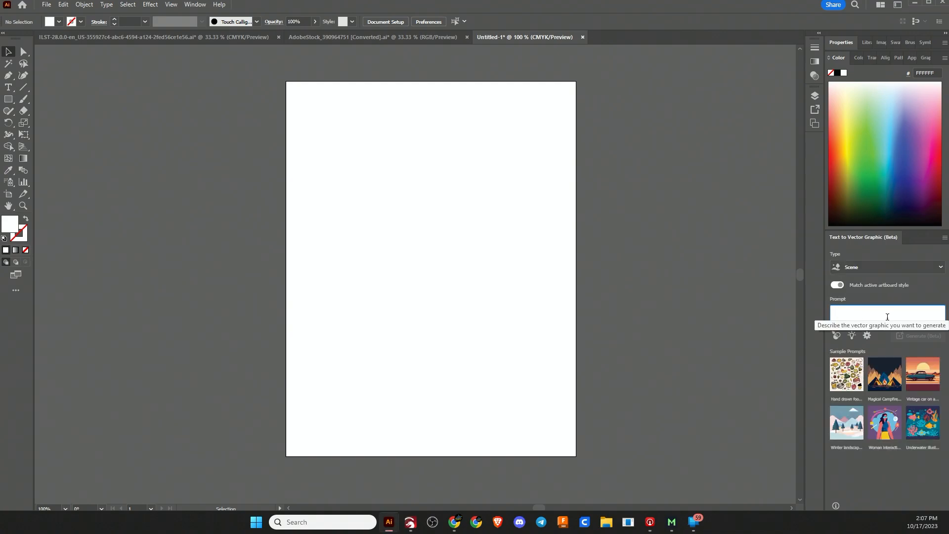
type("mountain scene with a stream a")
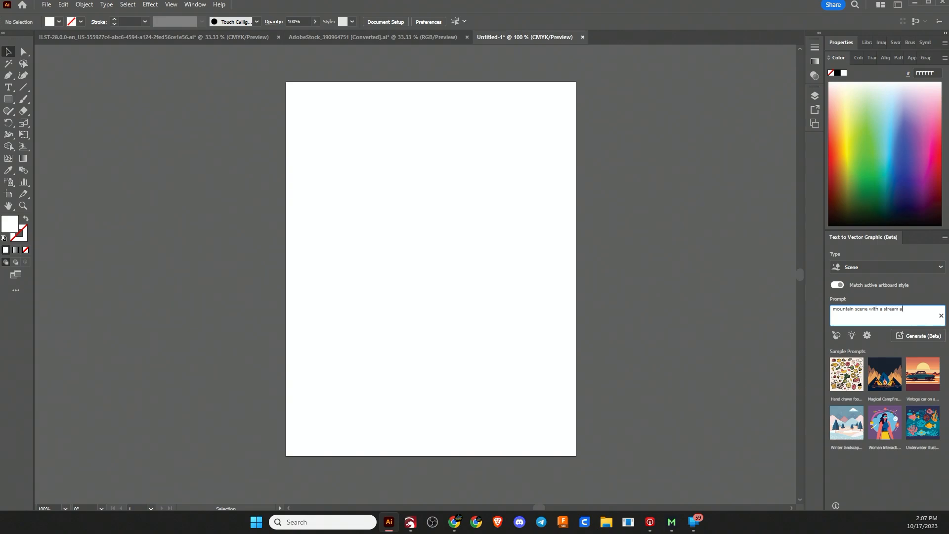
type("nd trees")
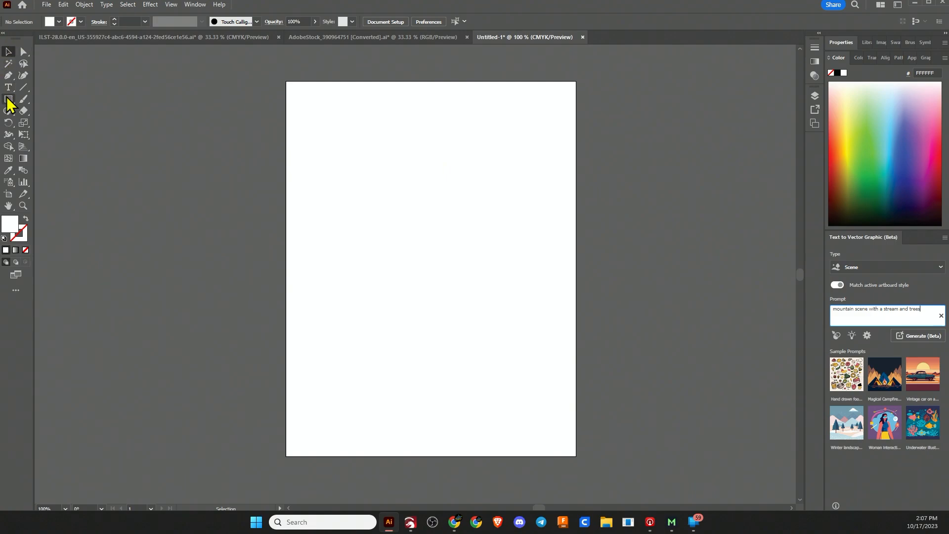
- Draw an artboard-wide rectangle, turn off artboard-style matching, and generate the mountain scene into it
left_click_drag(304, 219, 434, 291)
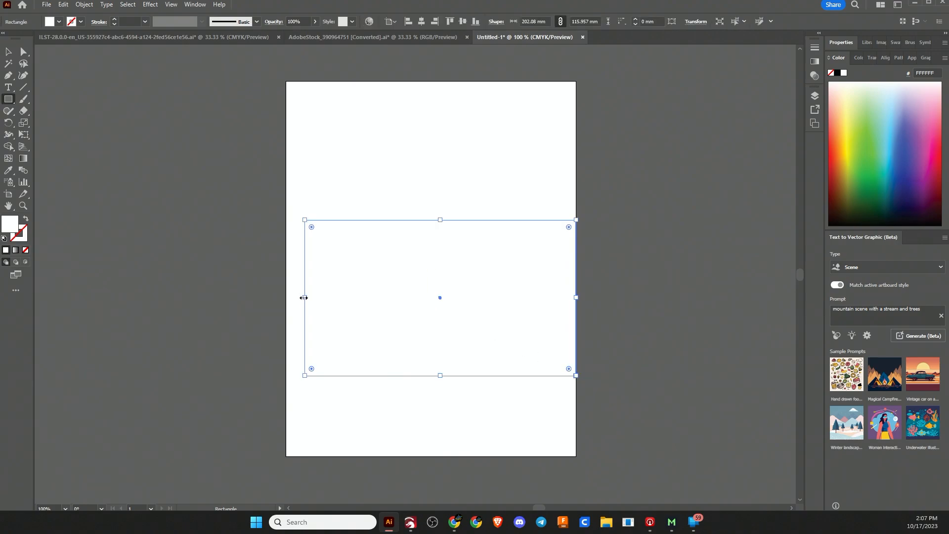
left_click_drag(303, 297, 286, 297)
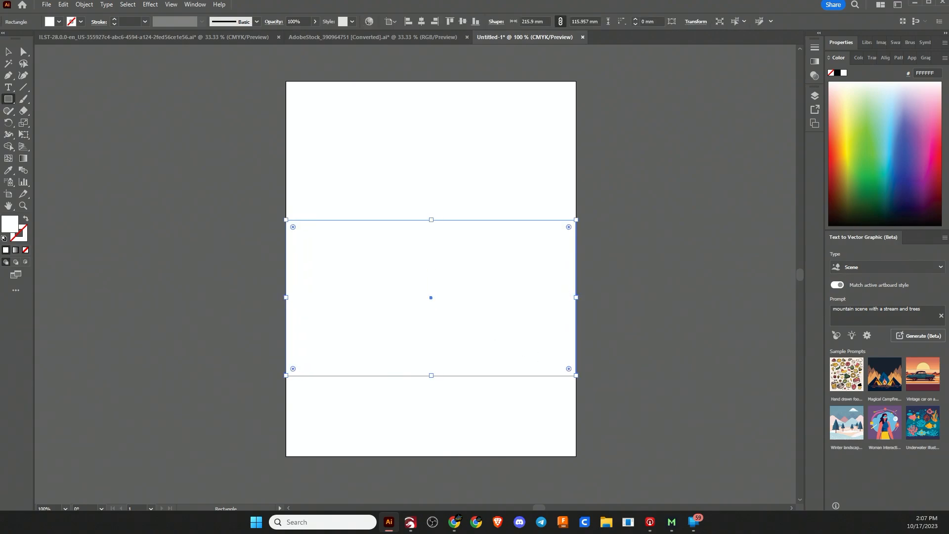
mouse_move(351, 233)
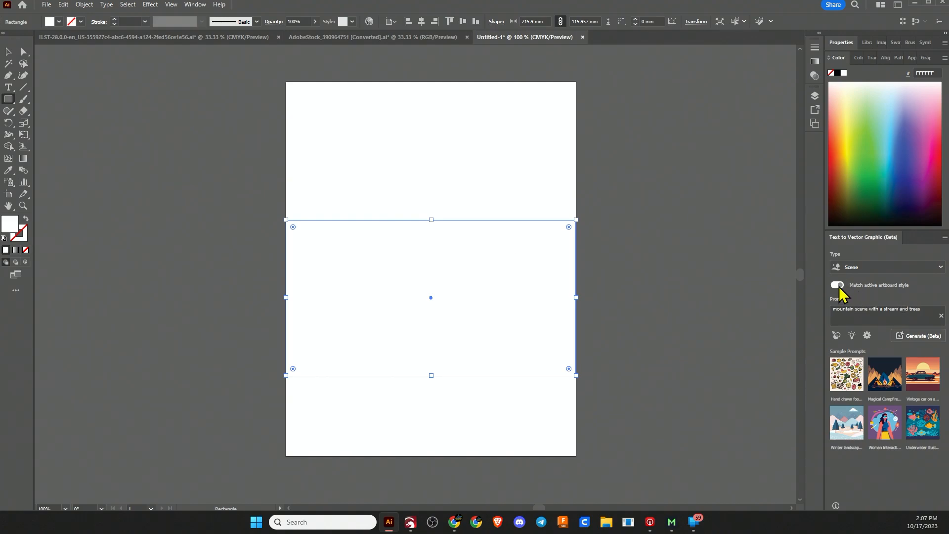
left_click(838, 285)
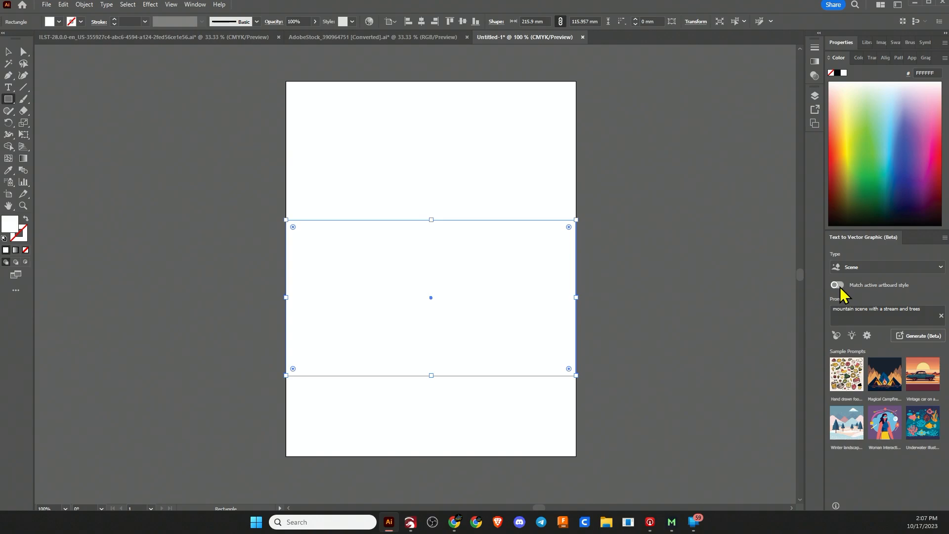
left_click(918, 337)
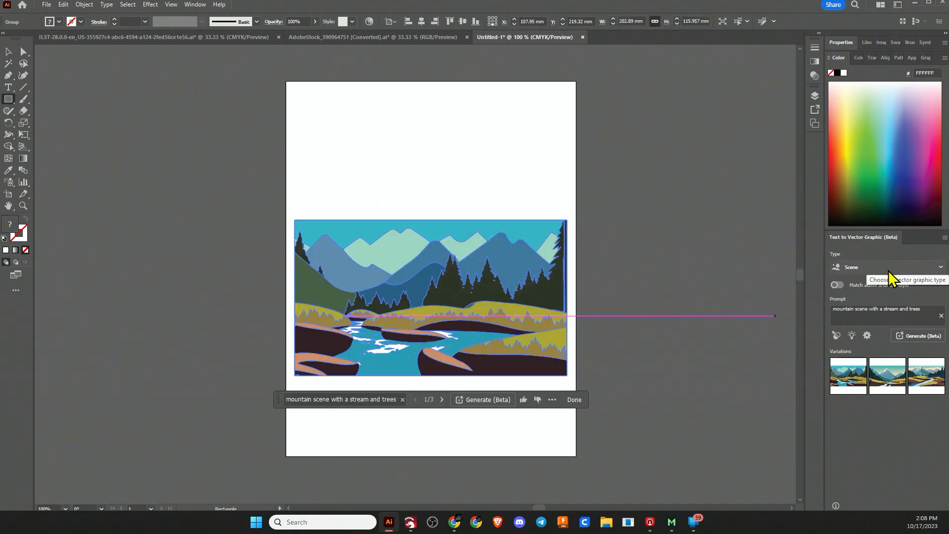
- Switch the Match active artboard style toggle back on
left_click(883, 267)
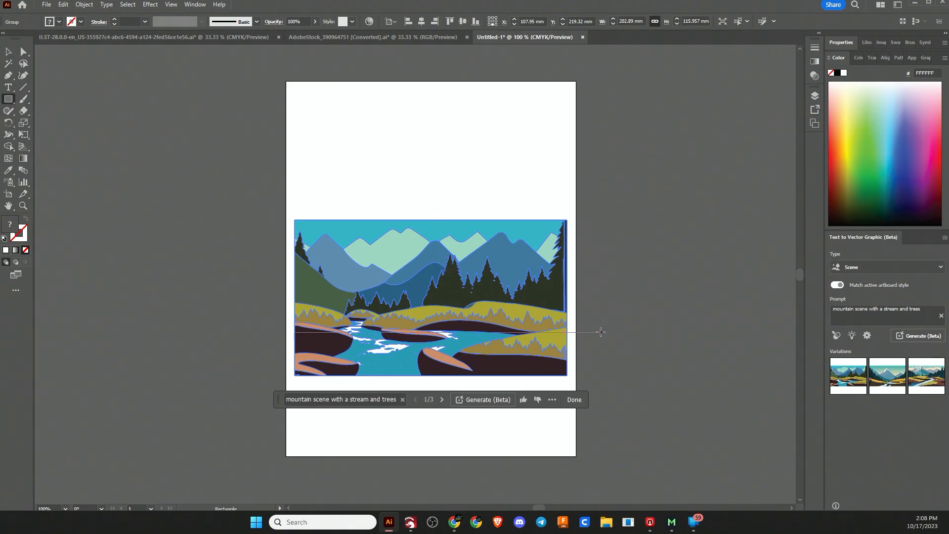
- Draw a small rectangle right of the artboard and generate 'bear catching a fish' as a Subject
left_click_drag(599, 336, 645, 366)
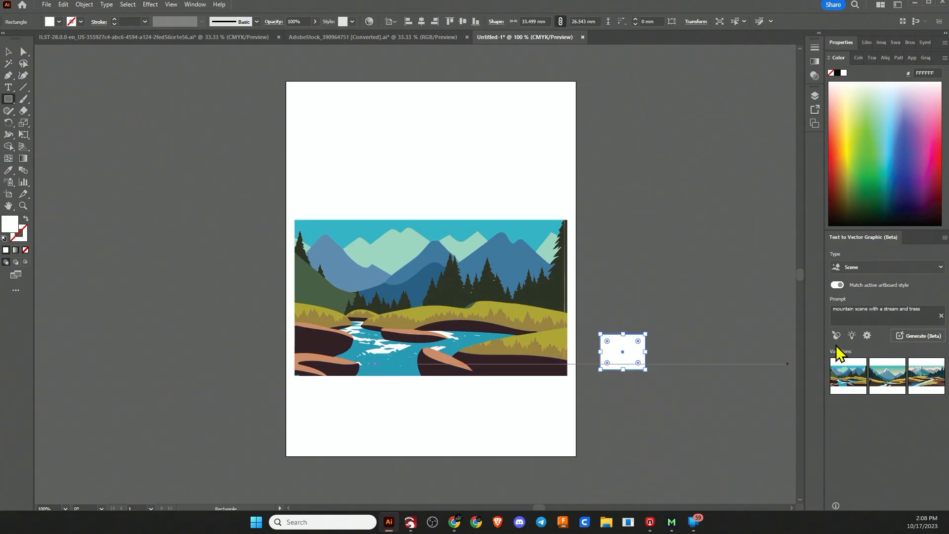
left_click(883, 309)
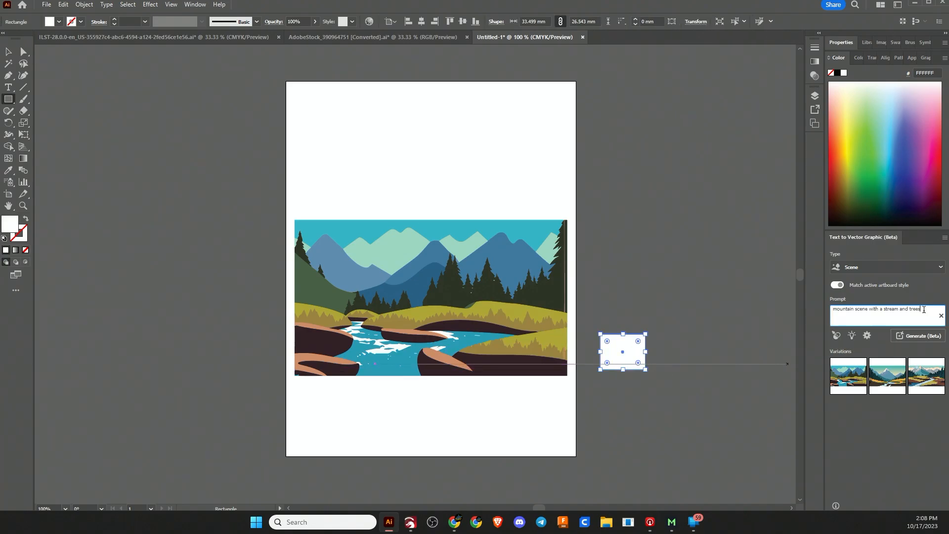
triple_click(876, 308)
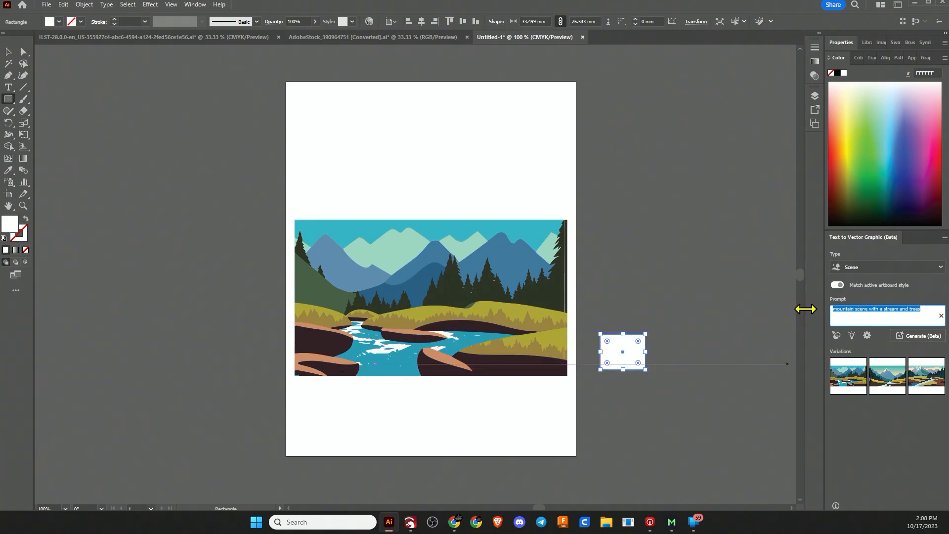
type("bear catching a fish")
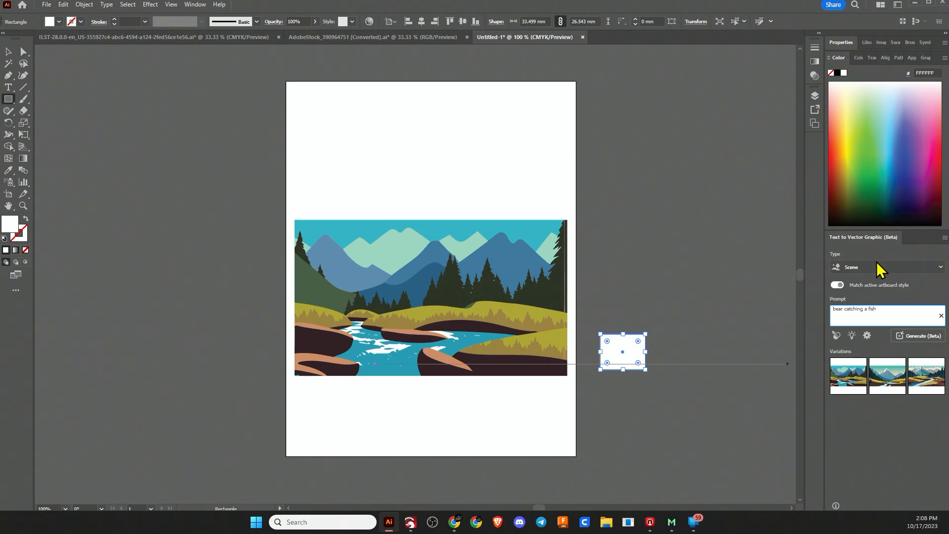
left_click(884, 267)
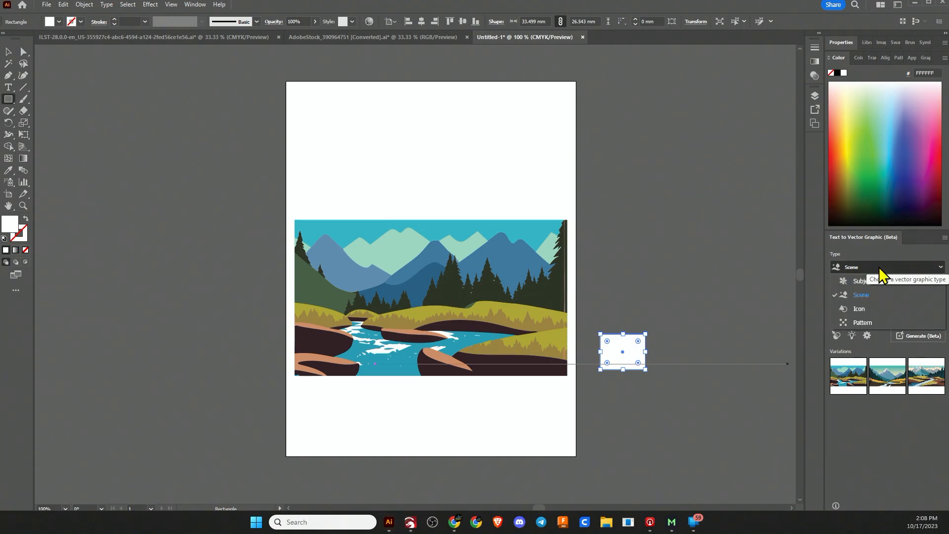
left_click(860, 295)
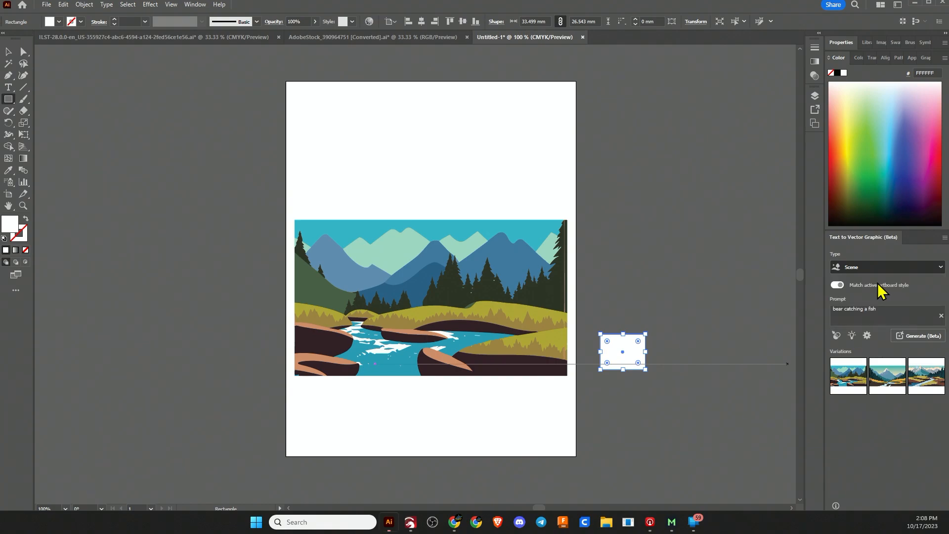
left_click(885, 267)
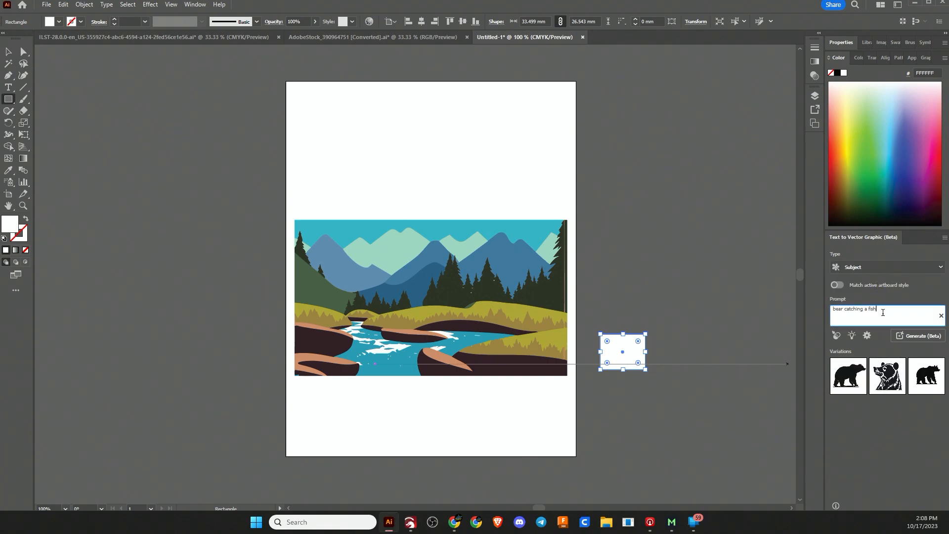
left_click(919, 335)
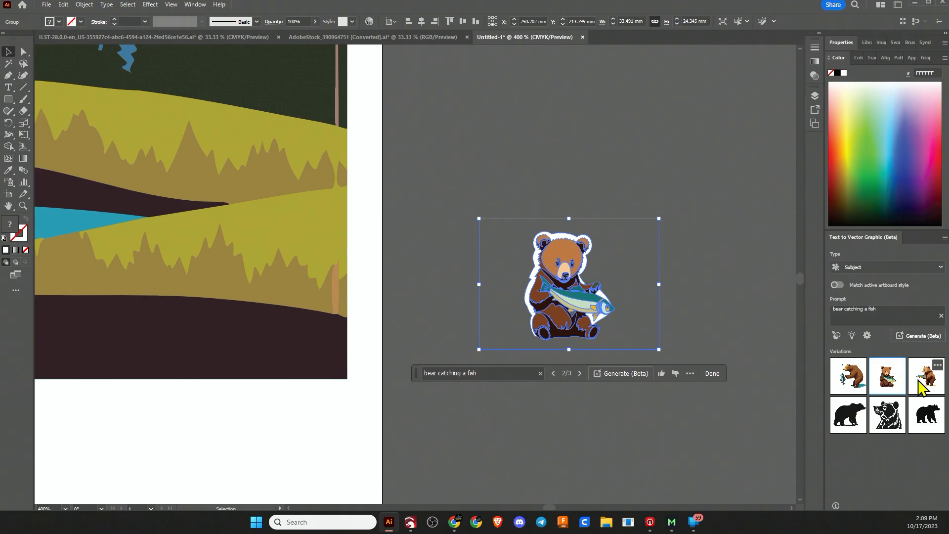
- Switch to the pink-and-purple mountain landscape document
left_click(924, 375)
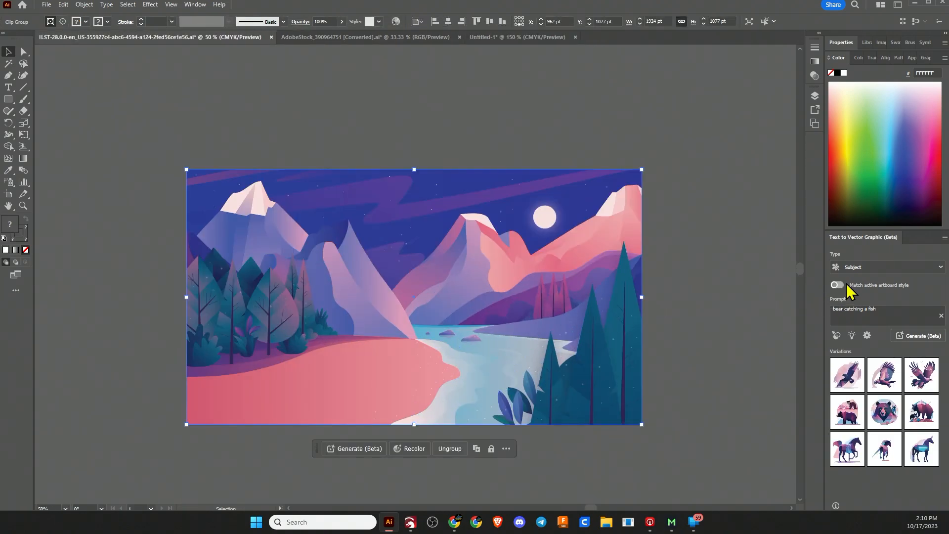
- Turn on artboard-style matching and regenerate the 'bear catching a fish' variations
left_click(837, 285)
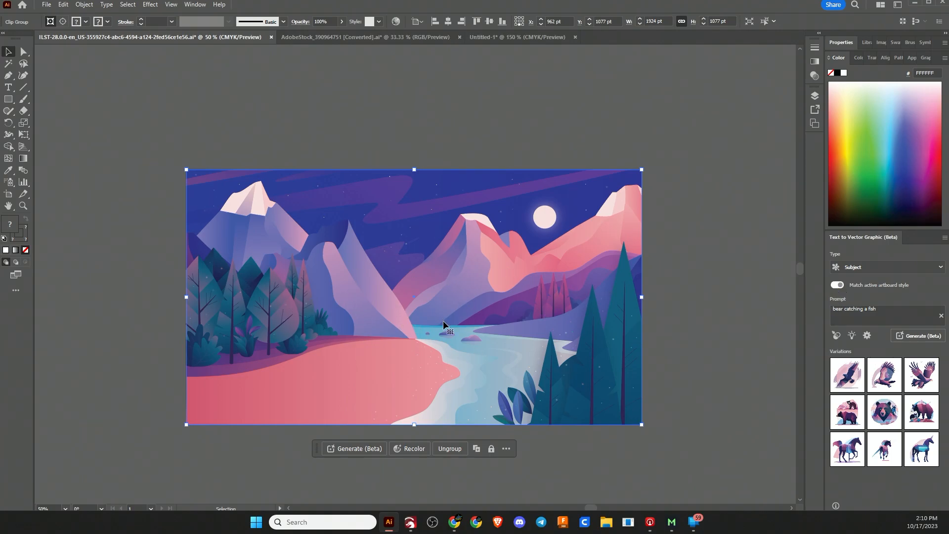
mouse_move(683, 311)
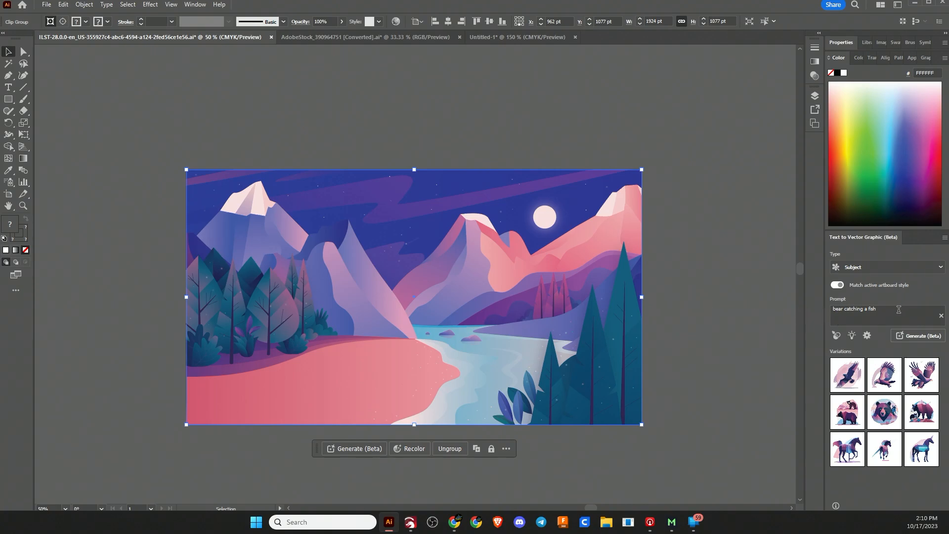
left_click(877, 308)
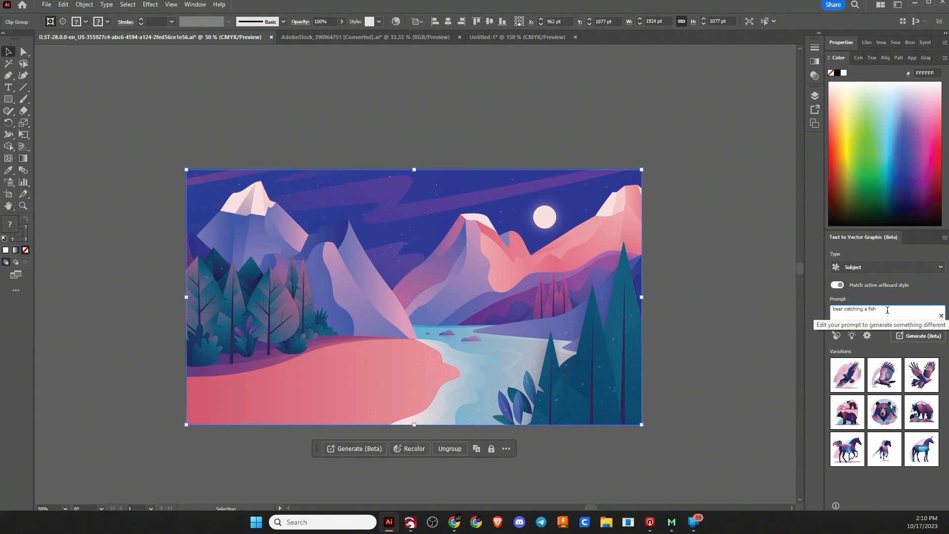
mouse_move(895, 345)
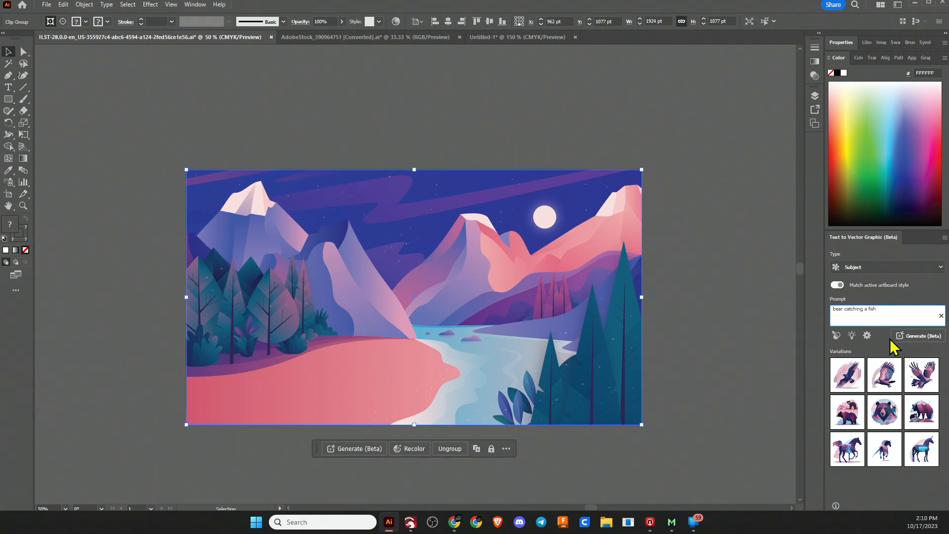
left_click(920, 335)
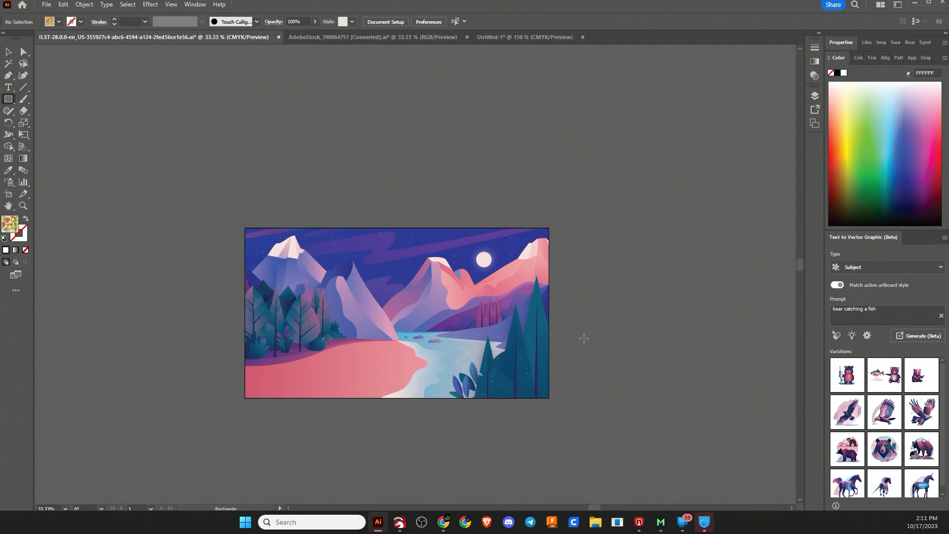
- Drag the first bear variation into the landscape and position it on the pink shore
left_click_drag(582, 337, 647, 399)
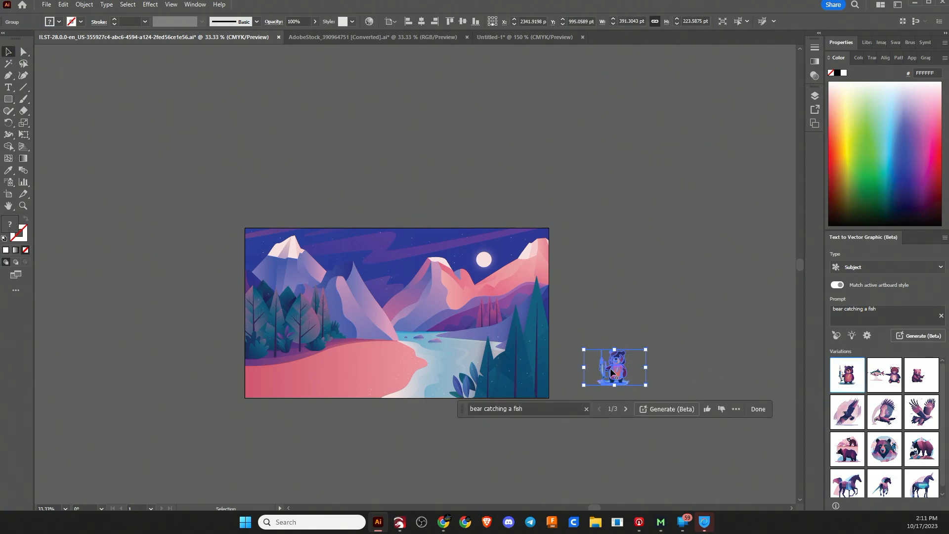
left_click_drag(613, 366, 380, 362)
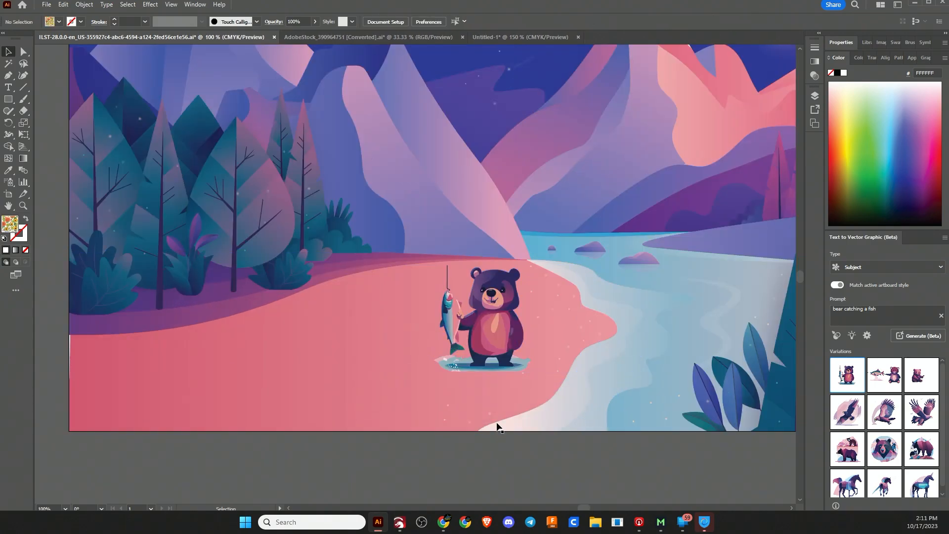
left_click(486, 317)
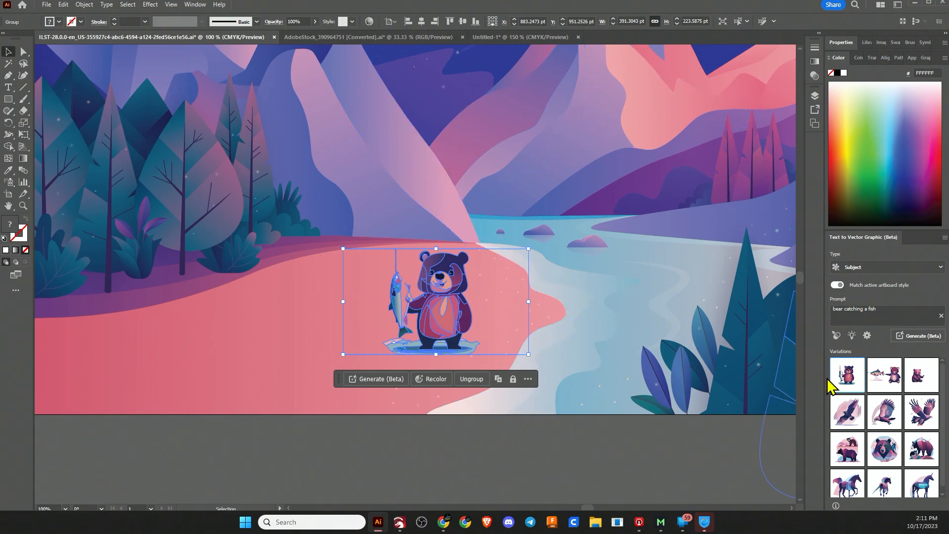
left_click(882, 374)
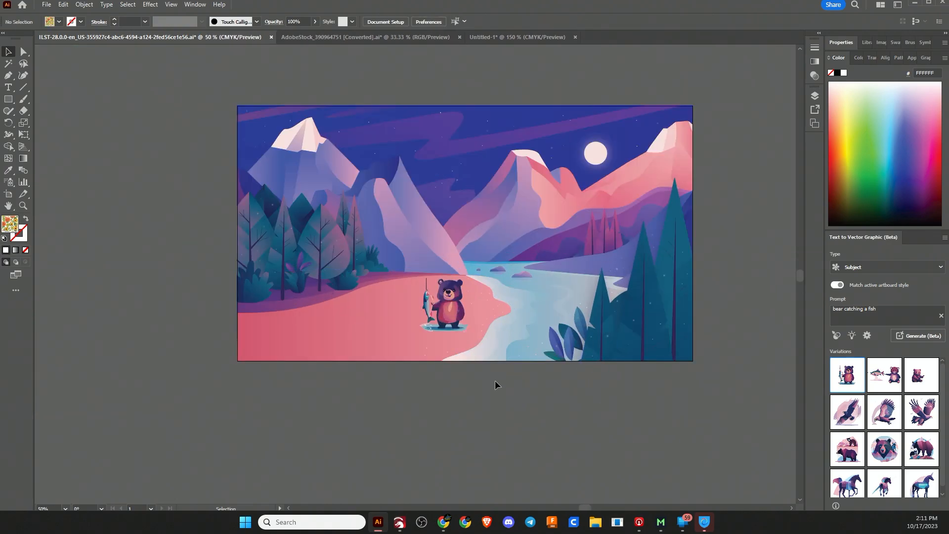
- Switch to the AdobeStock eagle document and open Window > Text to Vector Graphic (Beta)
left_click_drag(445, 303, 521, 308)
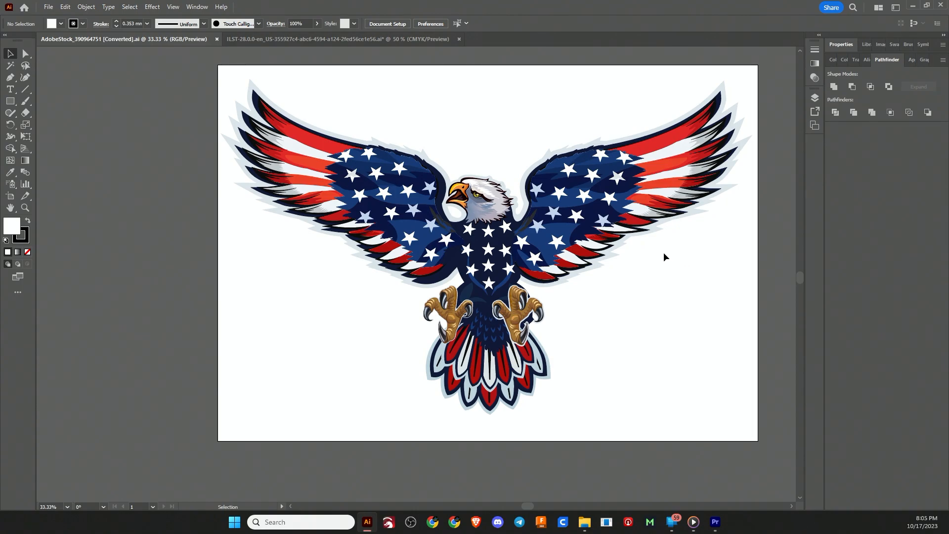
mouse_move(656, 288)
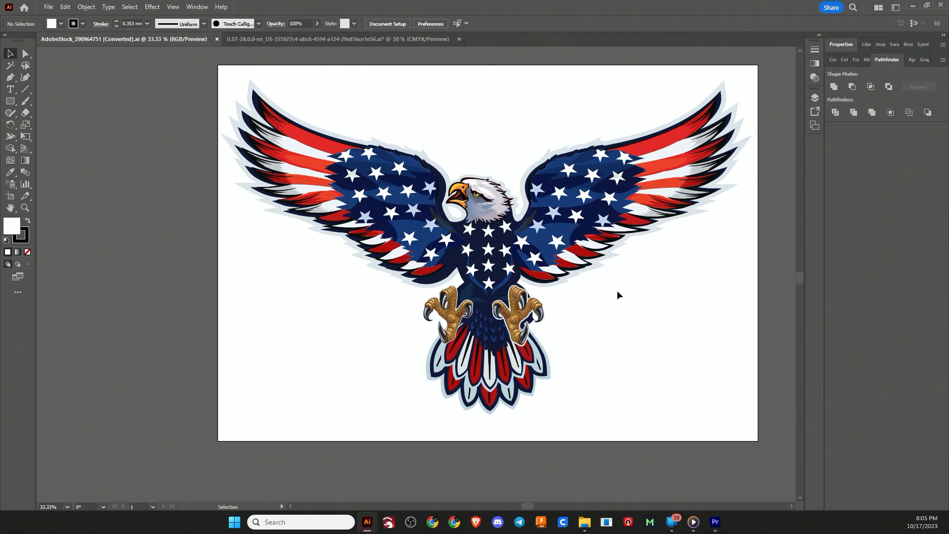
mouse_move(318, 100)
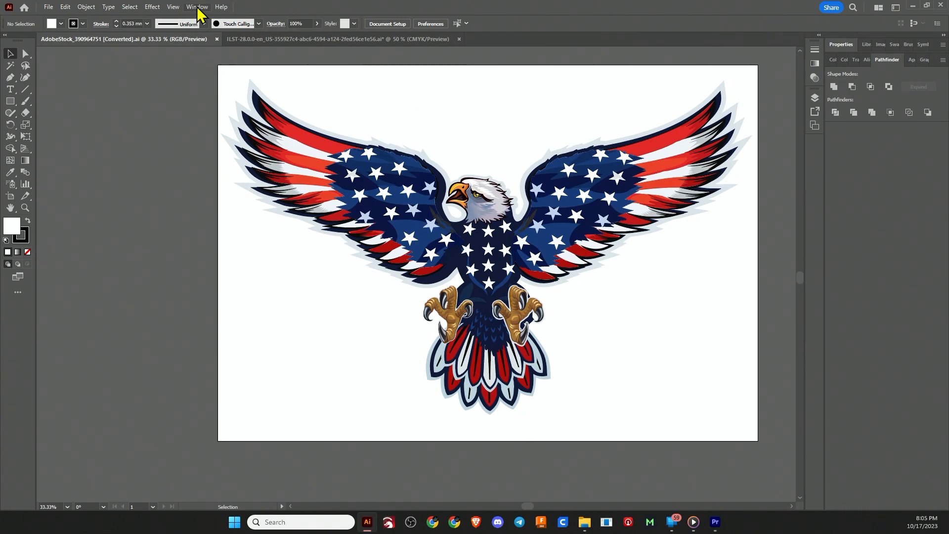
left_click(197, 7)
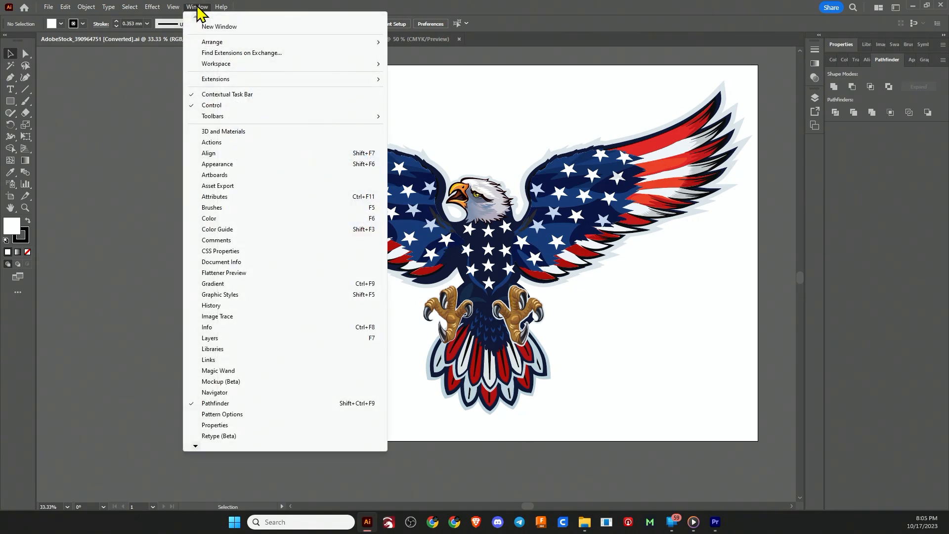
mouse_move(250, 329)
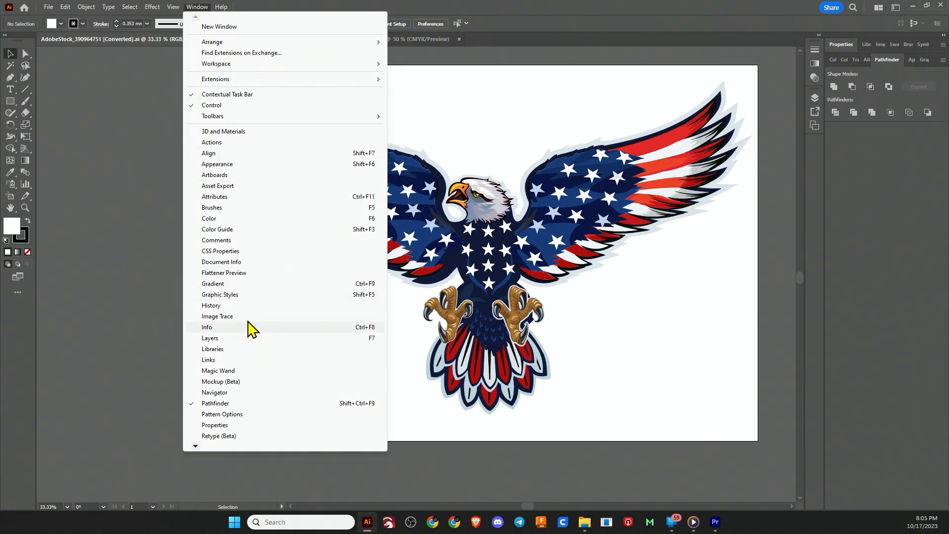
scroll("down", 3)
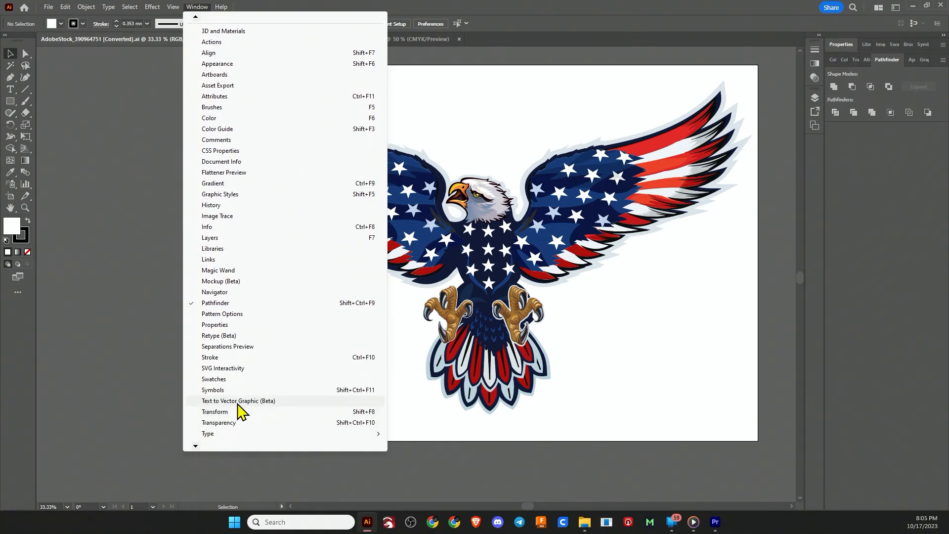
left_click(238, 401)
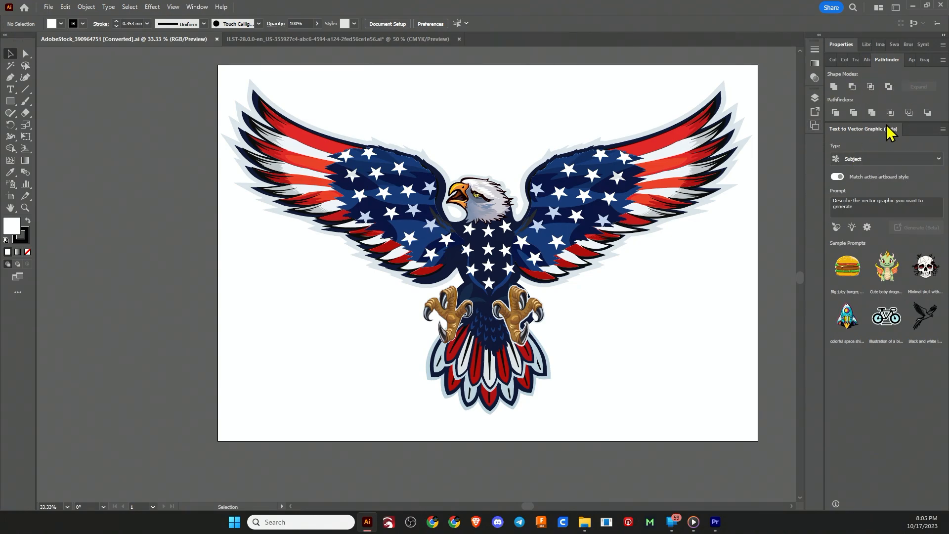
mouse_move(886, 135)
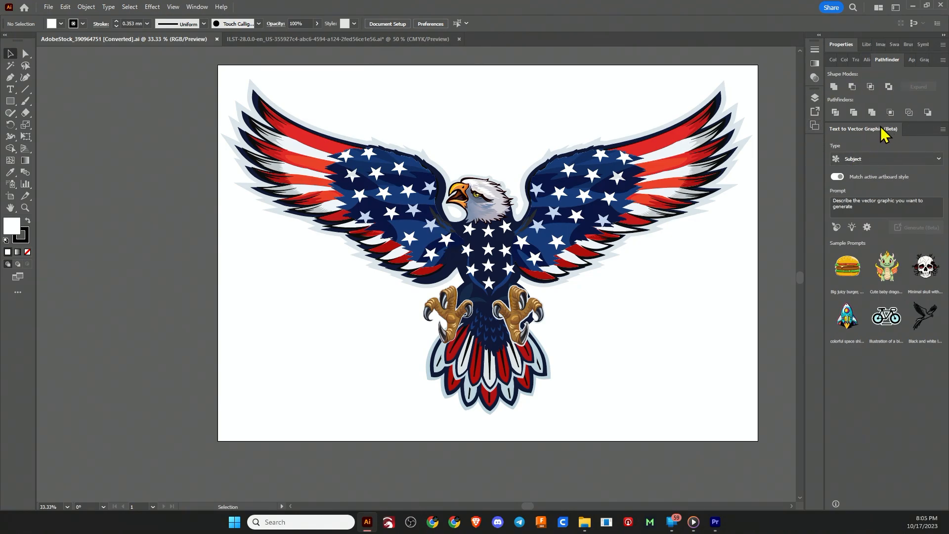
left_click(884, 158)
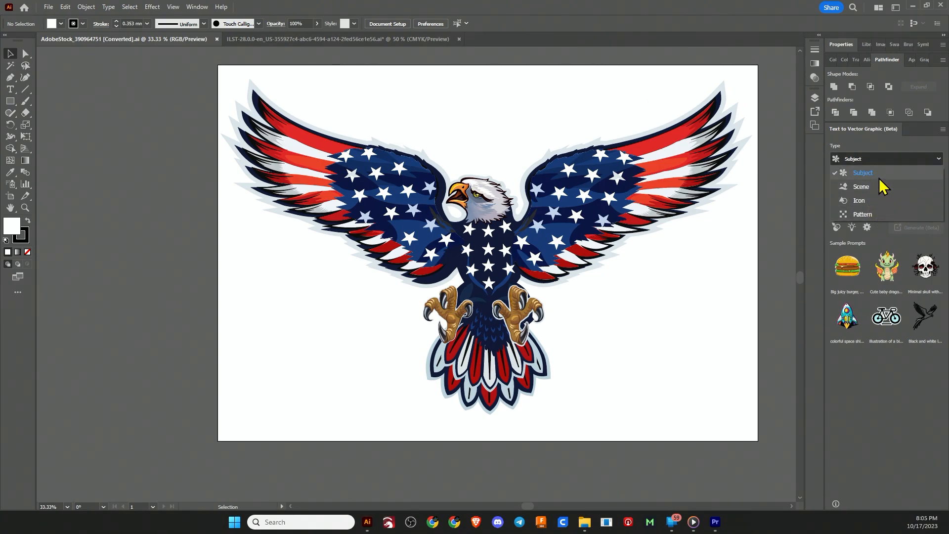
left_click(862, 172)
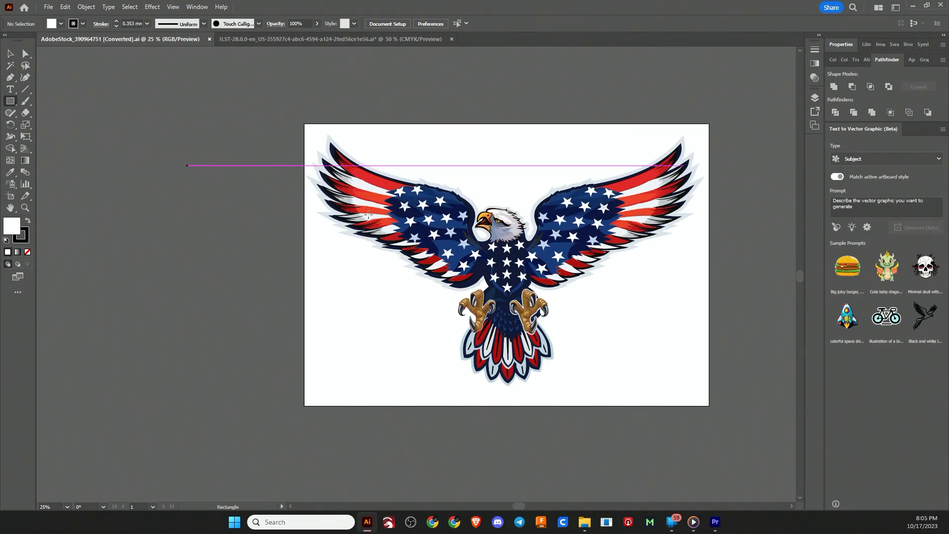
- Draw a square near the eagle artboard's lower right and set the generation type to Pattern
left_click_drag(629, 295, 703, 368)
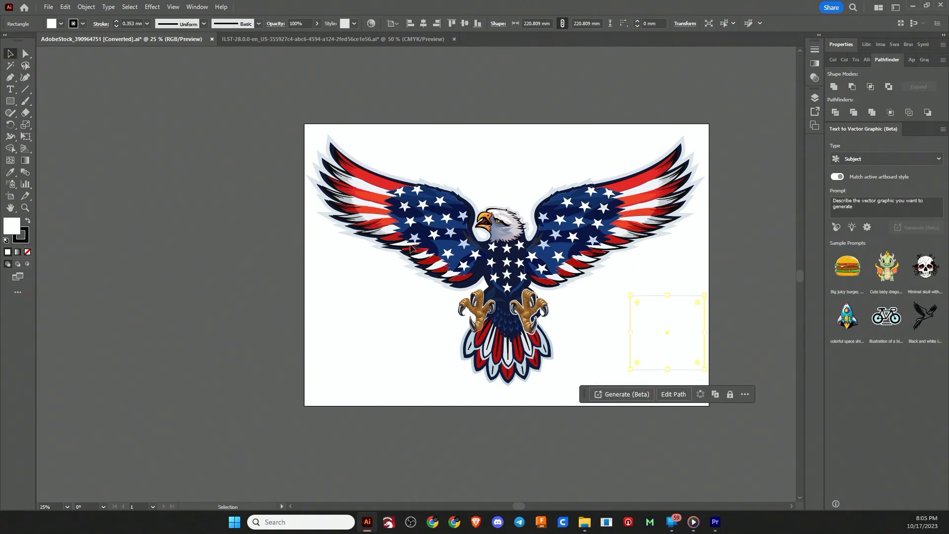
left_click(884, 159)
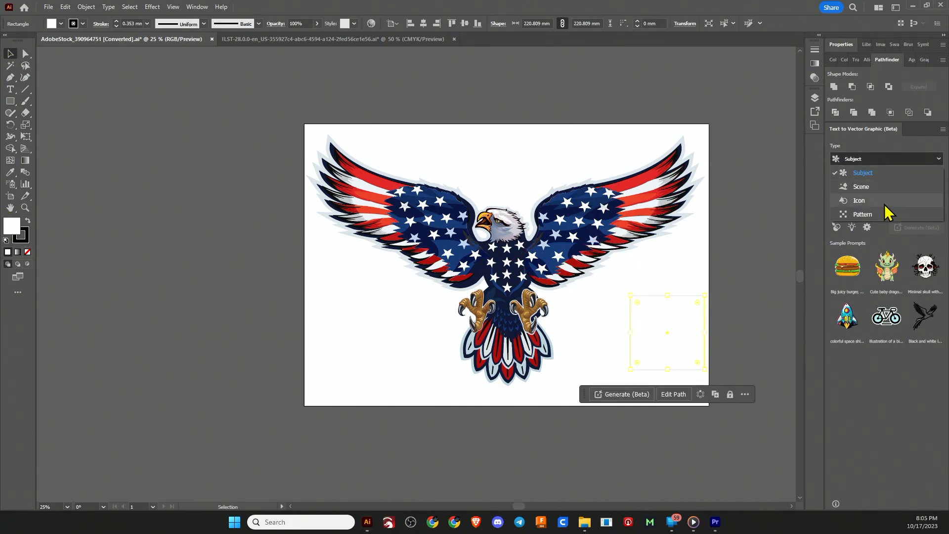
left_click(862, 214)
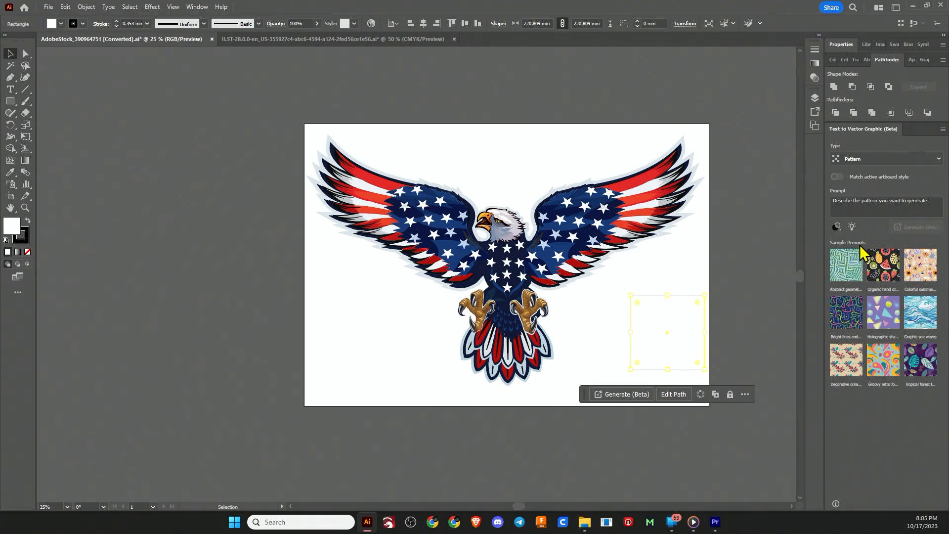
mouse_move(845, 264)
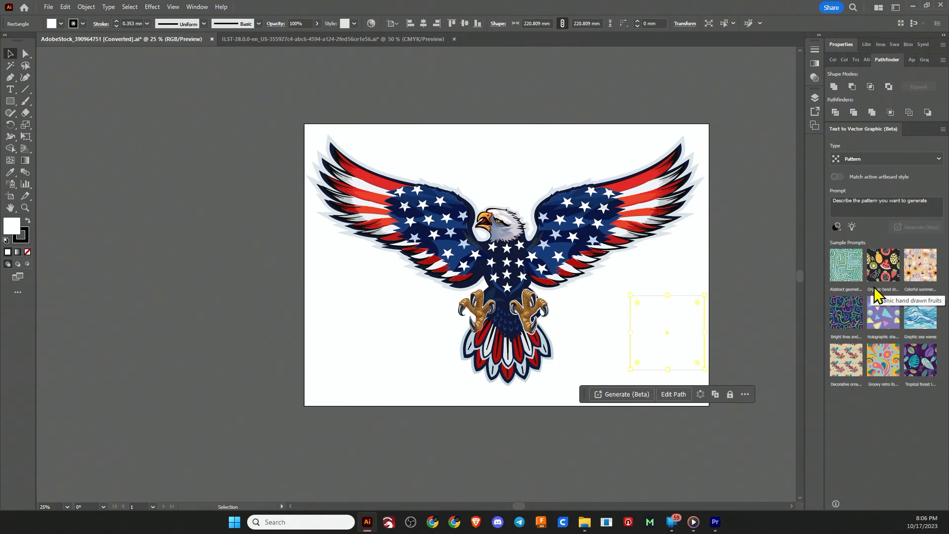
left_click(884, 207)
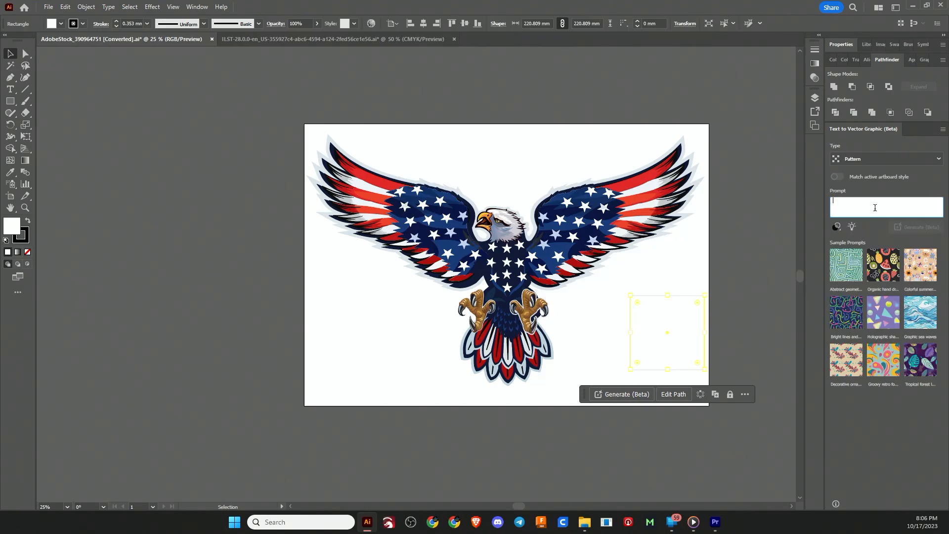
- Generate 'bear and a fish' patterns and fill the square with the third variation
type("bear and")
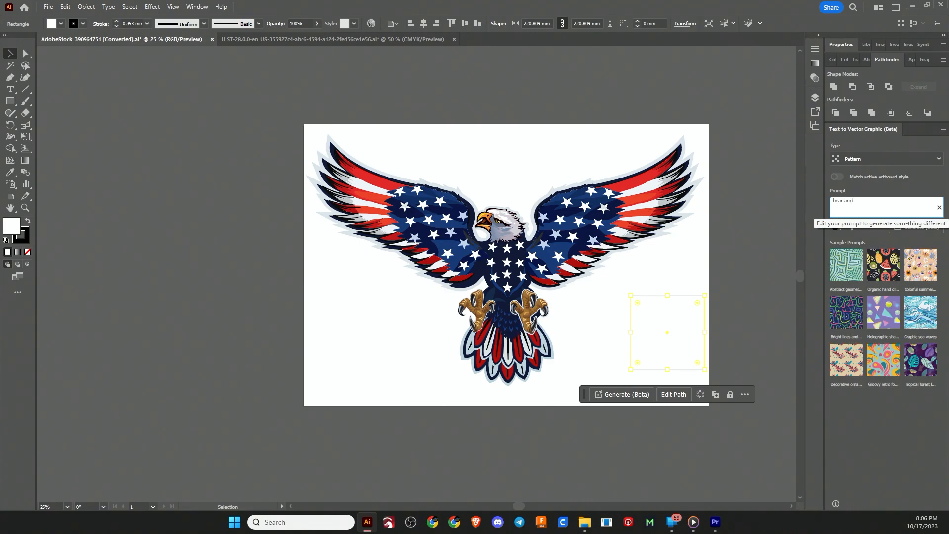
left_click(625, 394)
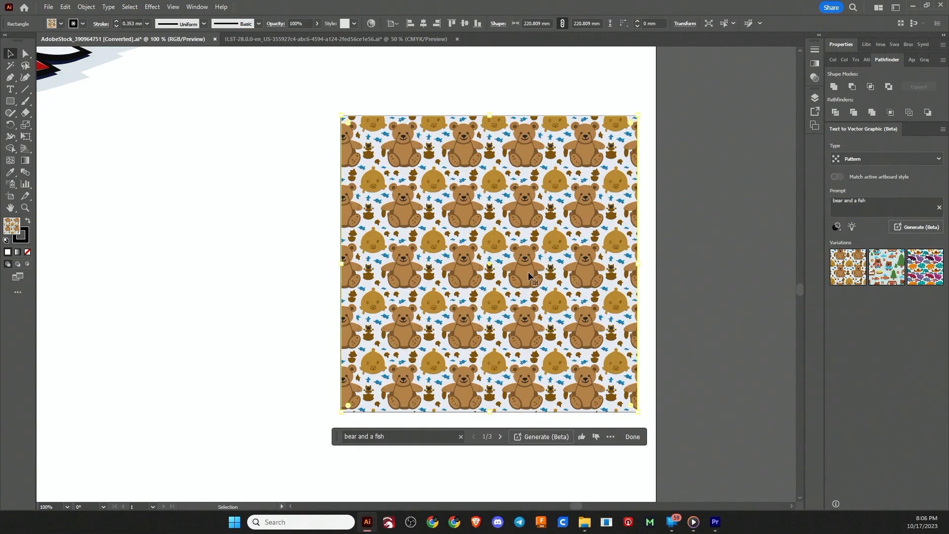
left_click_drag(528, 275, 463, 291)
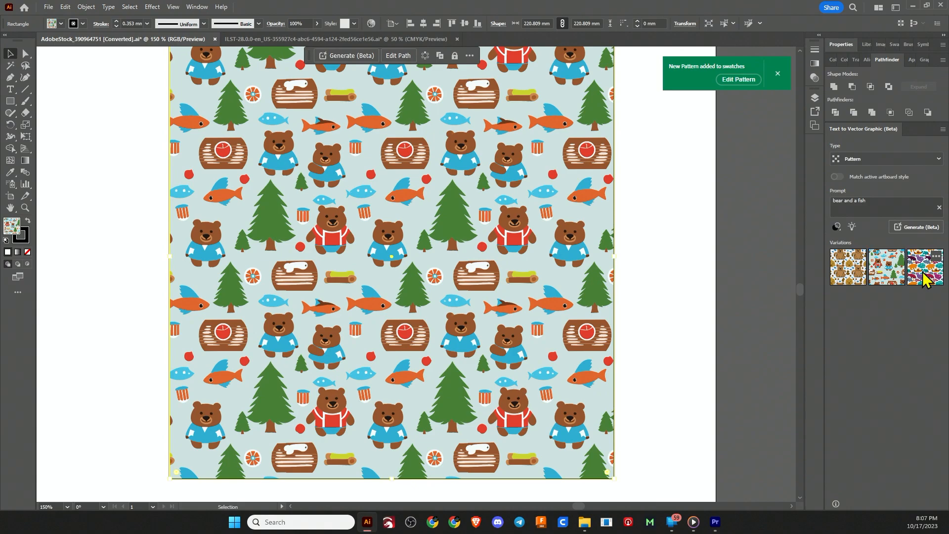
left_click(922, 268)
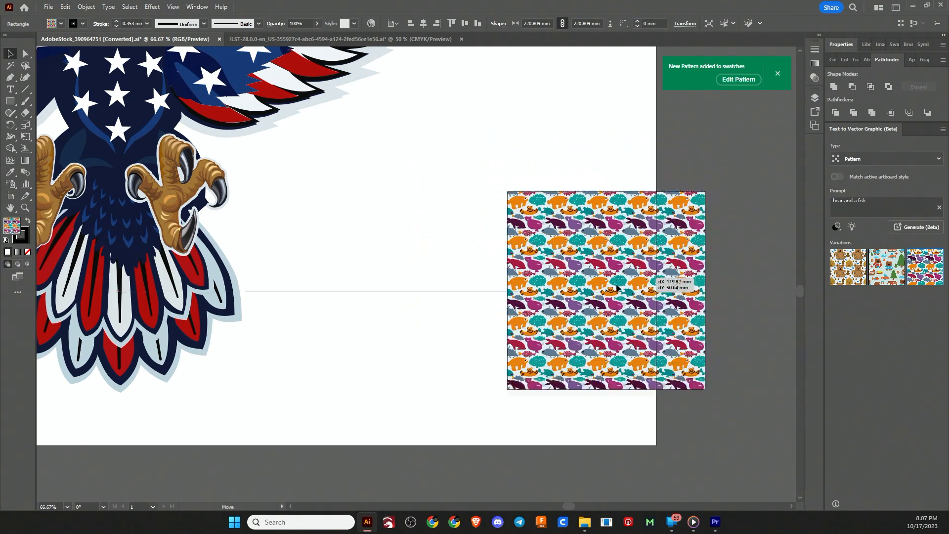
- Dismiss the variation menu and move the patterned square to the eagle artboard's right edge
right_click(847, 266)
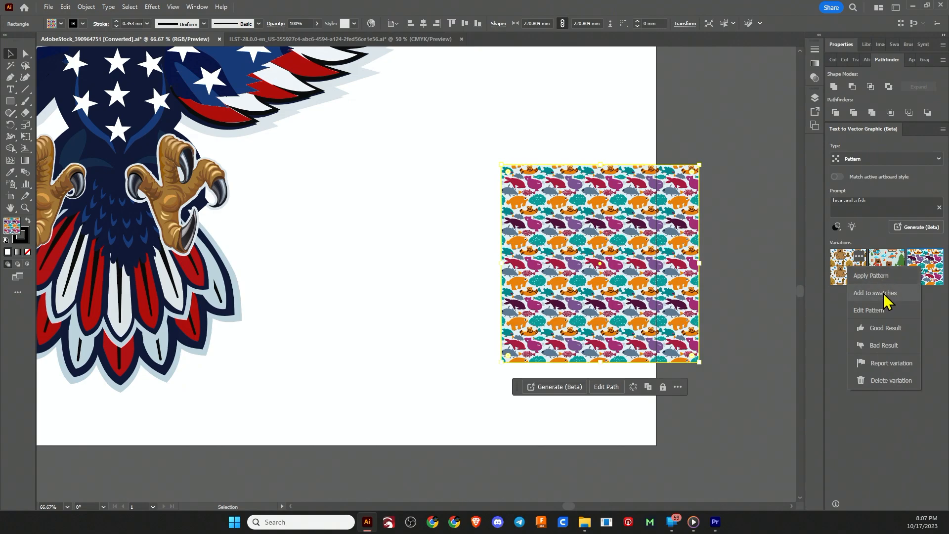
mouse_move(883, 314)
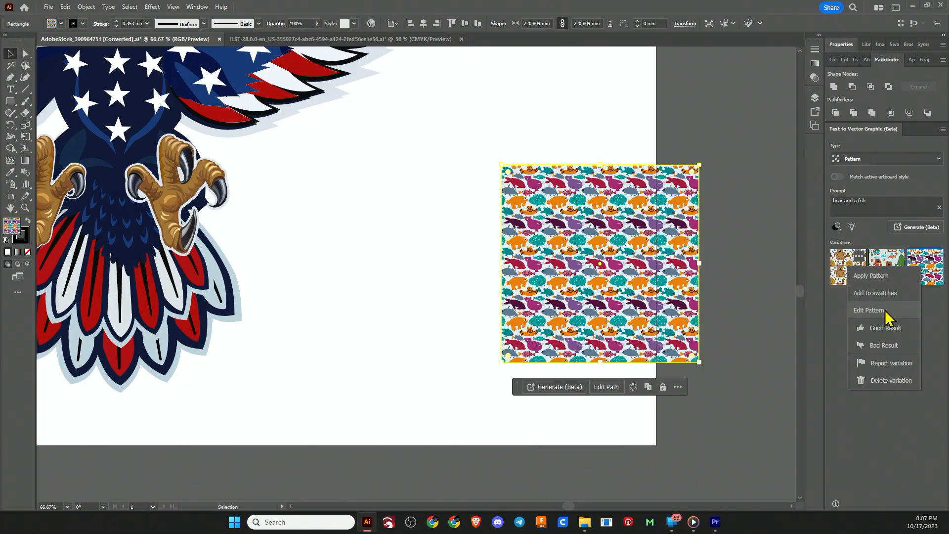
mouse_move(878, 321)
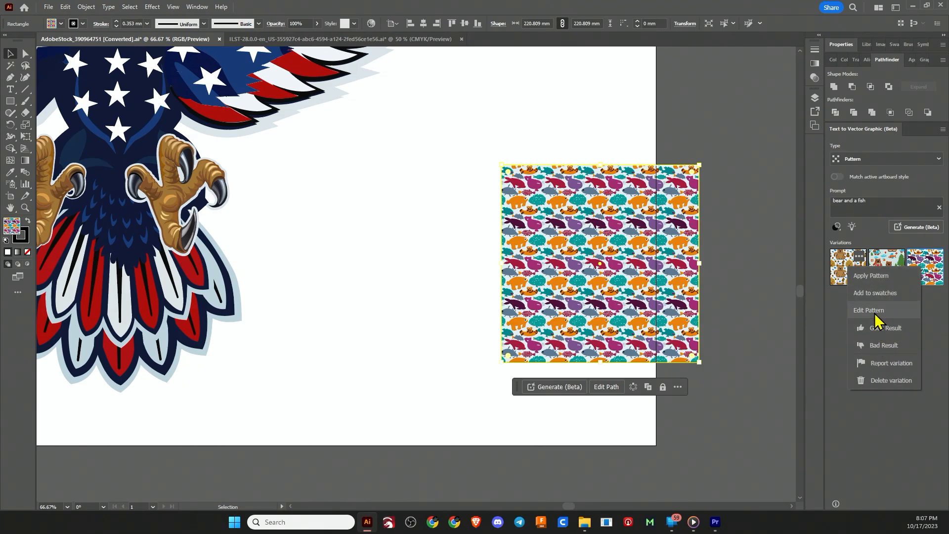
mouse_move(763, 289)
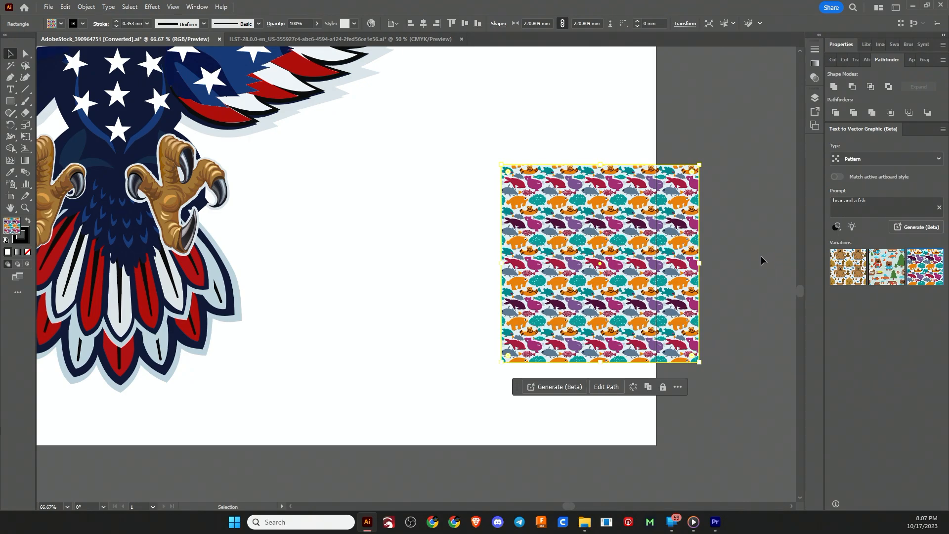
mouse_move(736, 244)
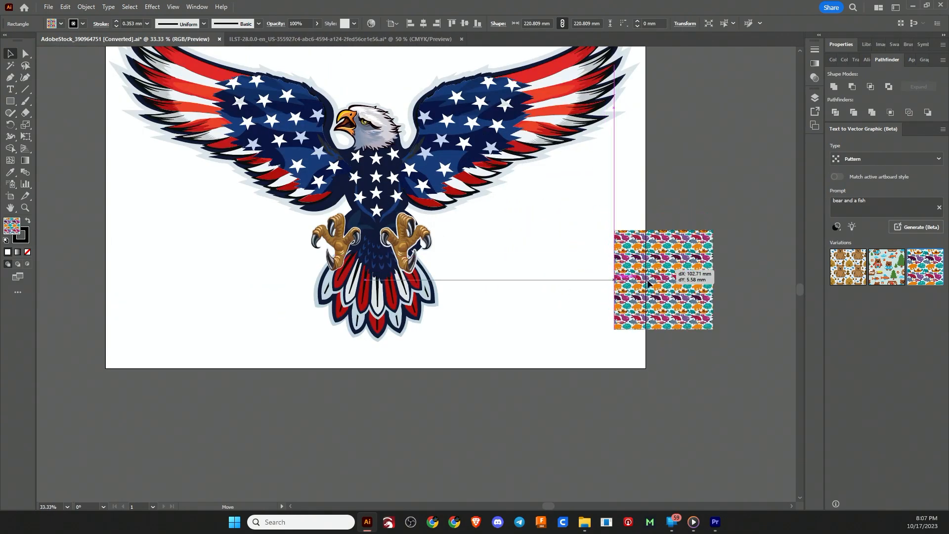
left_click_drag(663, 278, 644, 254)
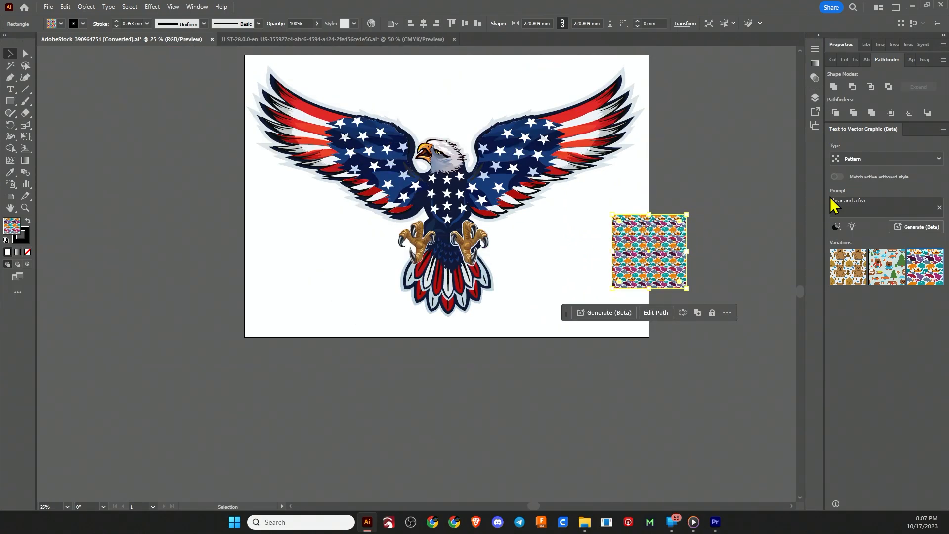
- Set the generation type to Icon, nudge the pattern square, and prompt 'bear catching a fish'
left_click(883, 159)
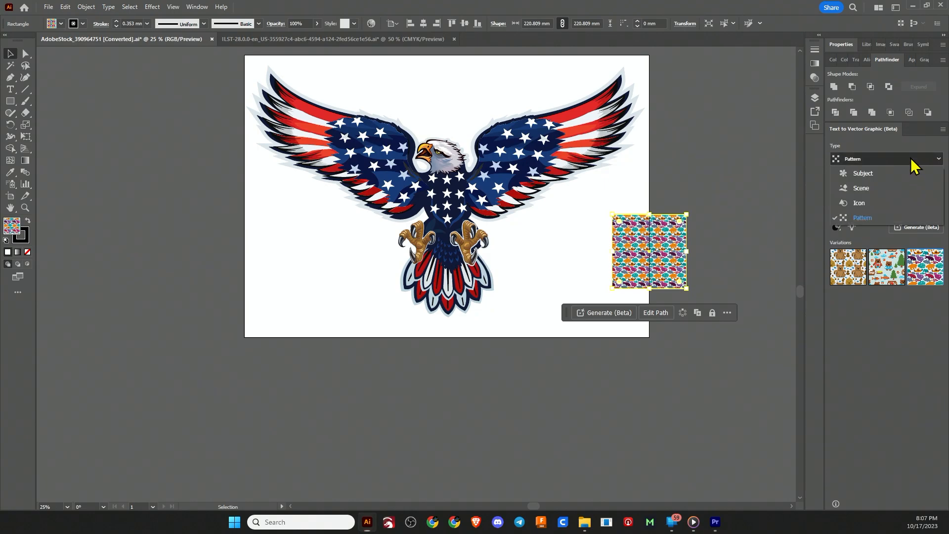
left_click(859, 202)
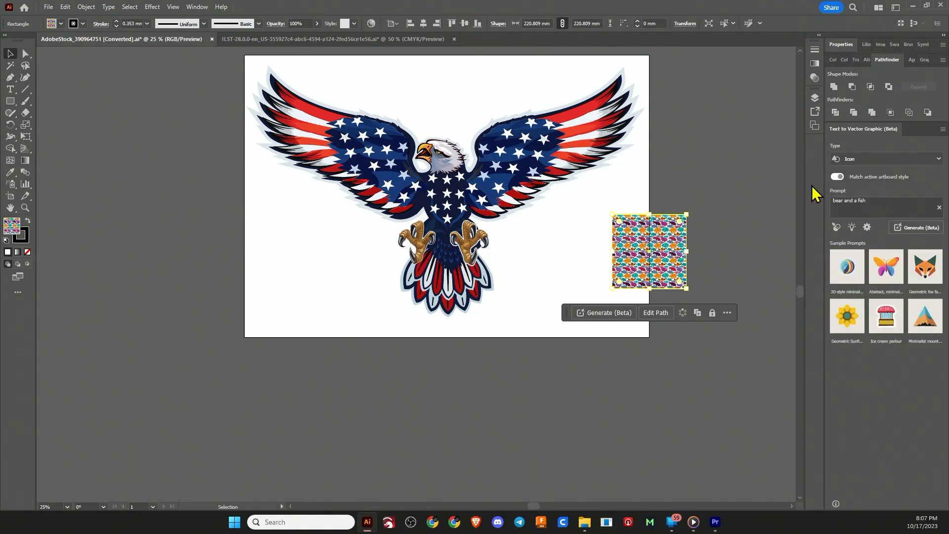
mouse_move(869, 284)
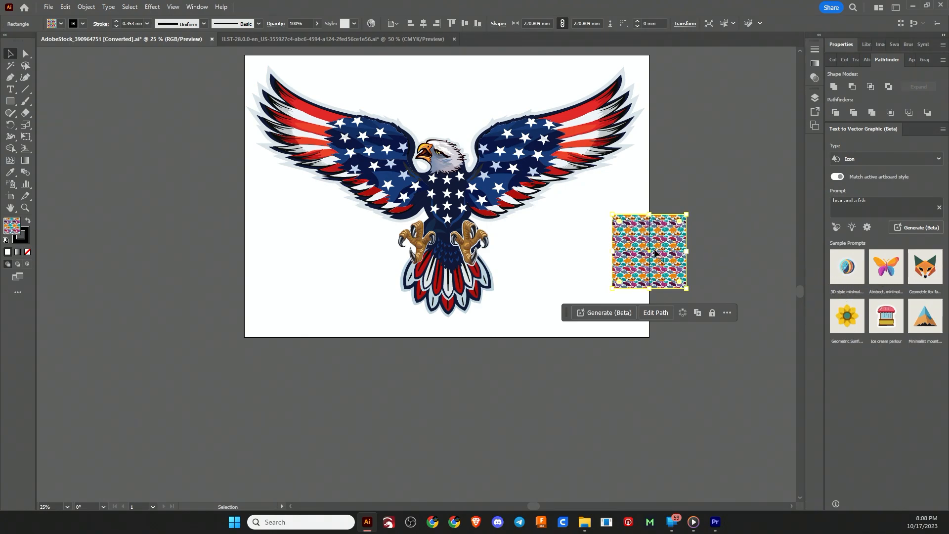
left_click_drag(649, 251, 680, 251)
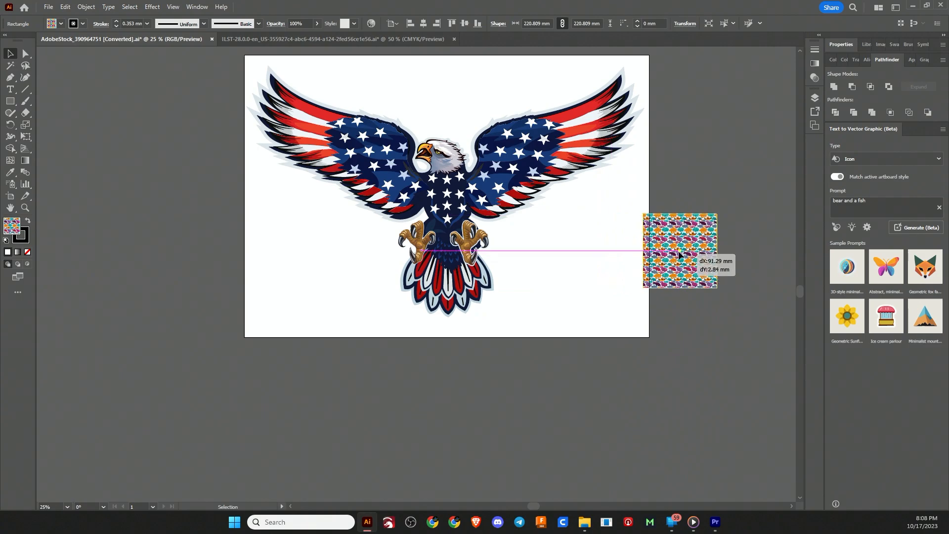
left_click_drag(679, 249, 667, 249)
type("bear catching")
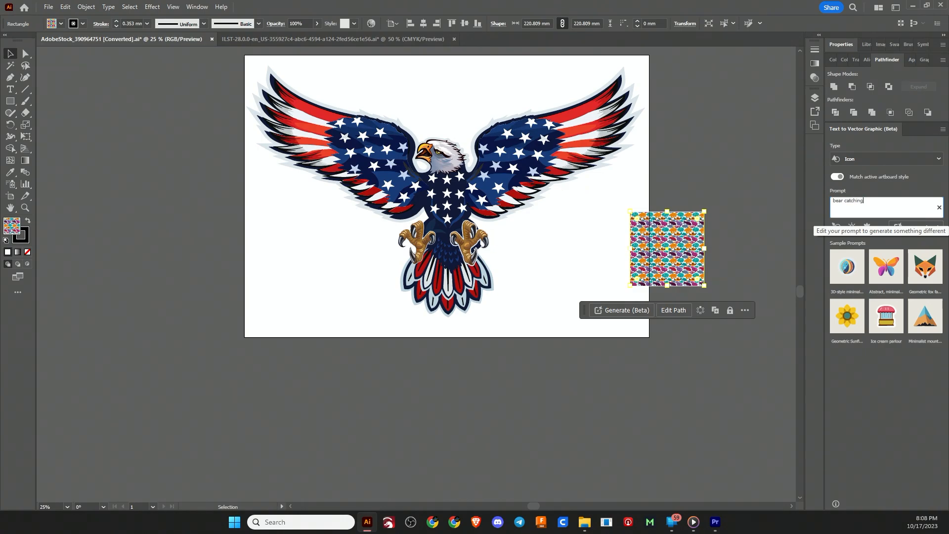
type("a fish")
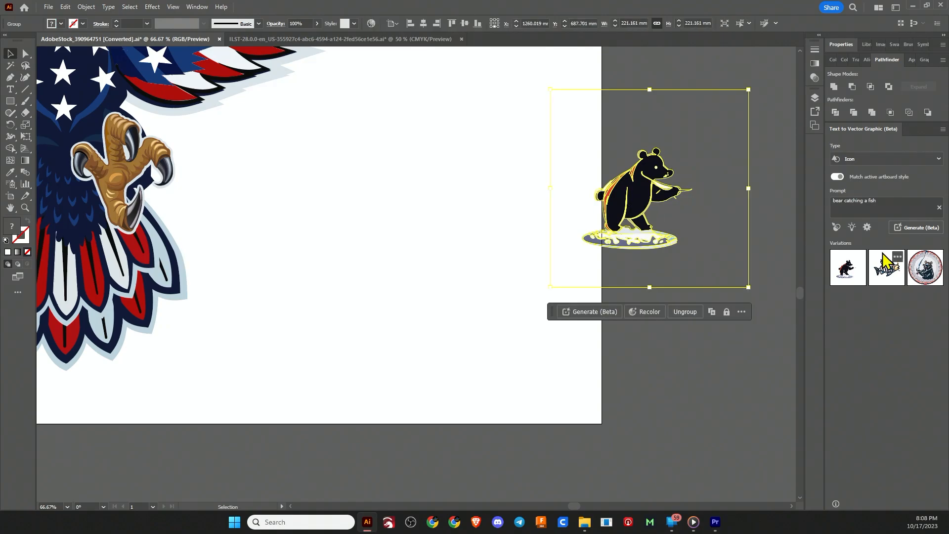
- Try the fish variation, apply the circular bear badge, then switch to the landscape document
left_click(884, 267)
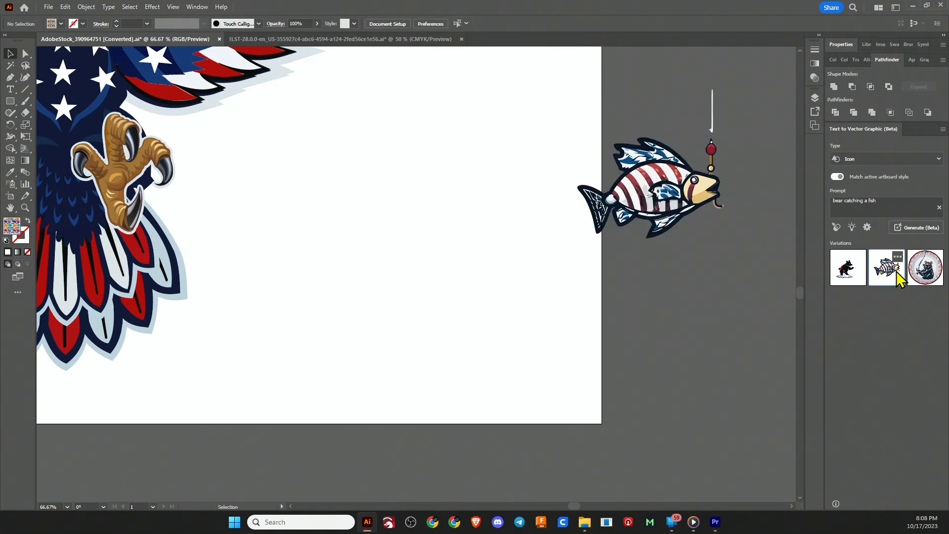
left_click(924, 267)
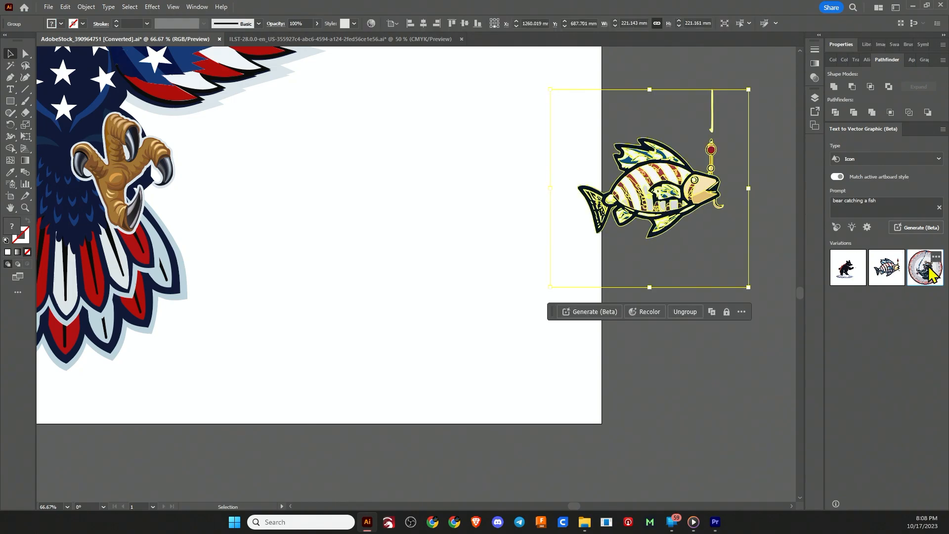
left_click(923, 267)
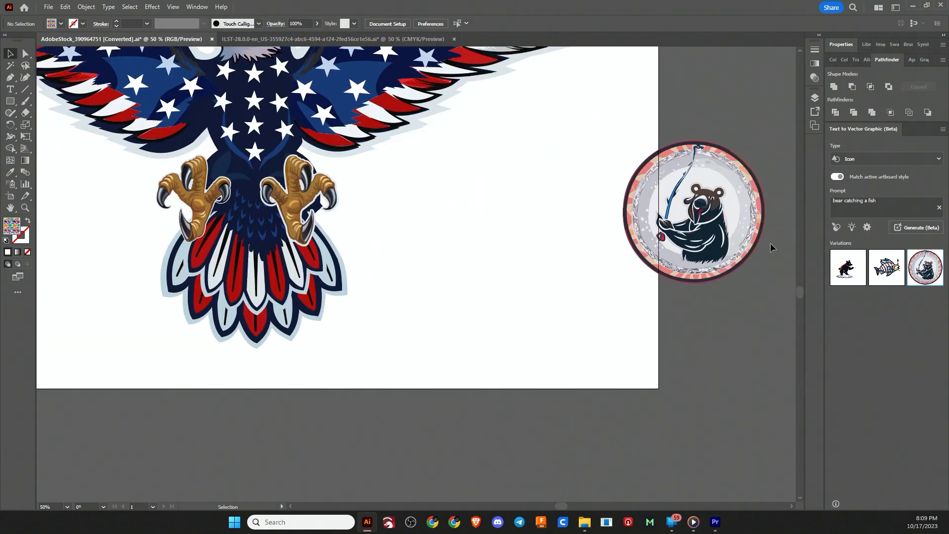
mouse_move(850, 164)
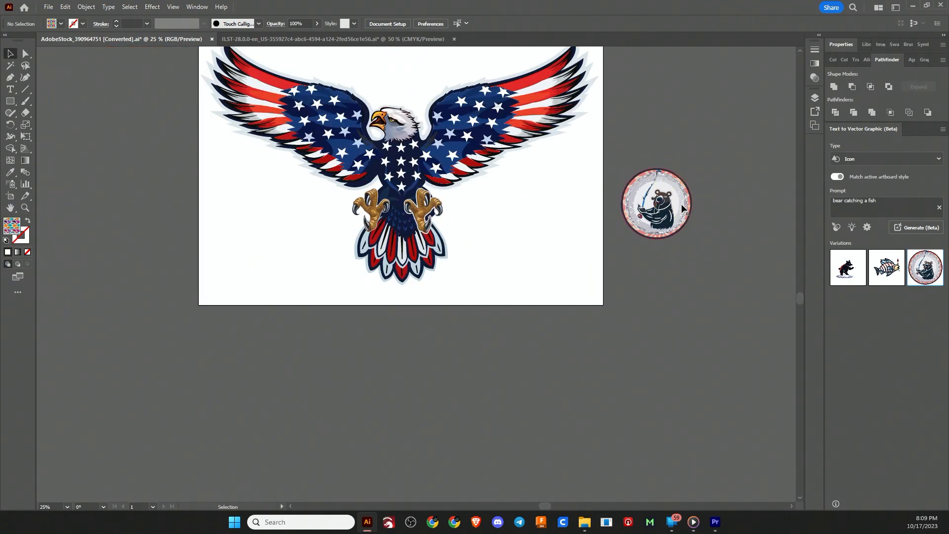
left_click(333, 38)
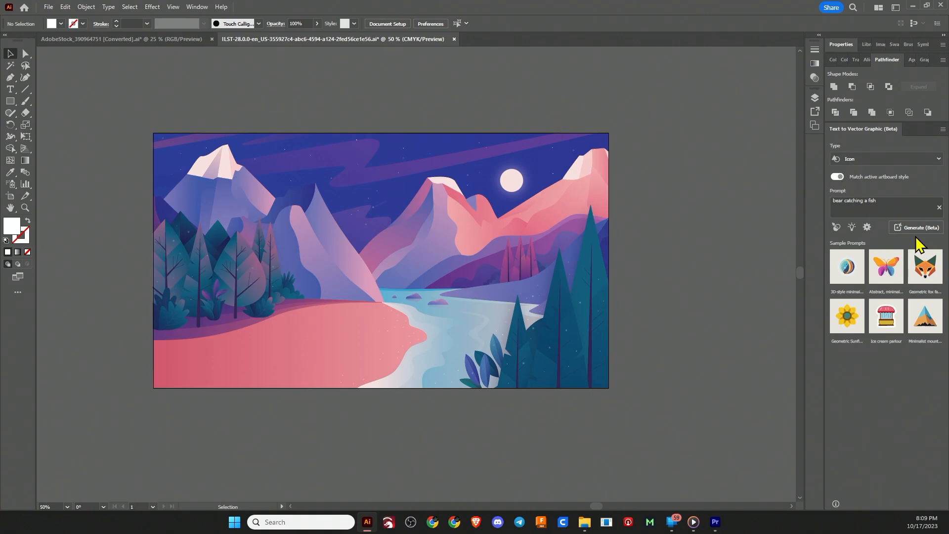
- Generate from the bear prompt, then change the graphic type to Scene and then Subject
left_click(916, 229)
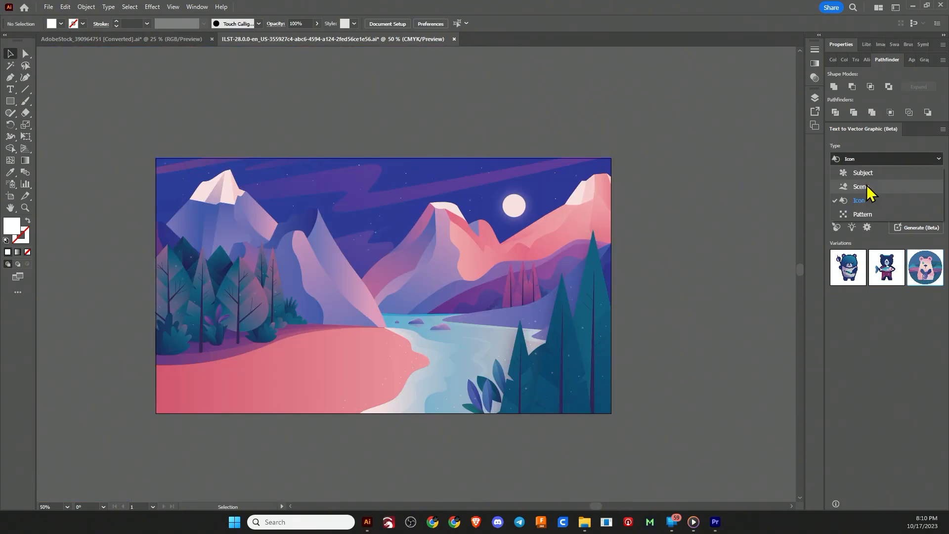
left_click(859, 186)
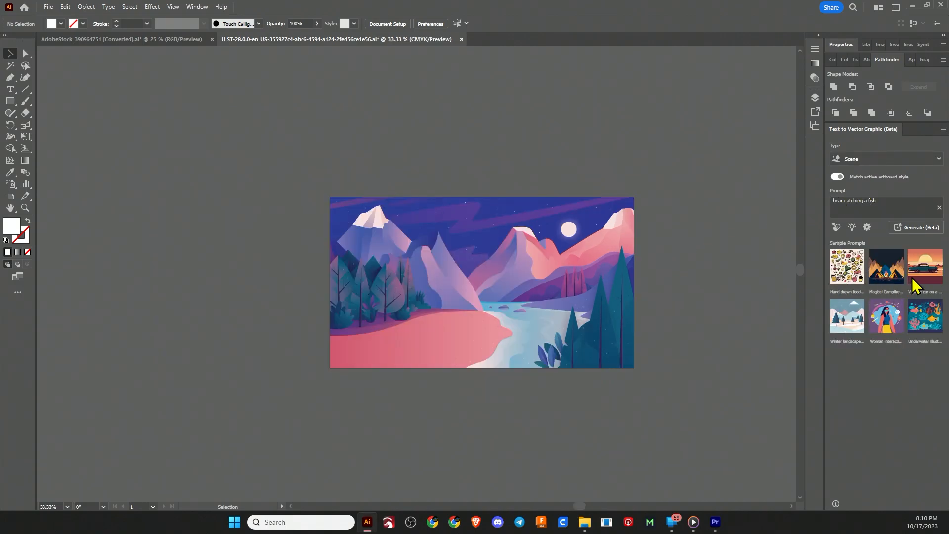
mouse_move(765, 309)
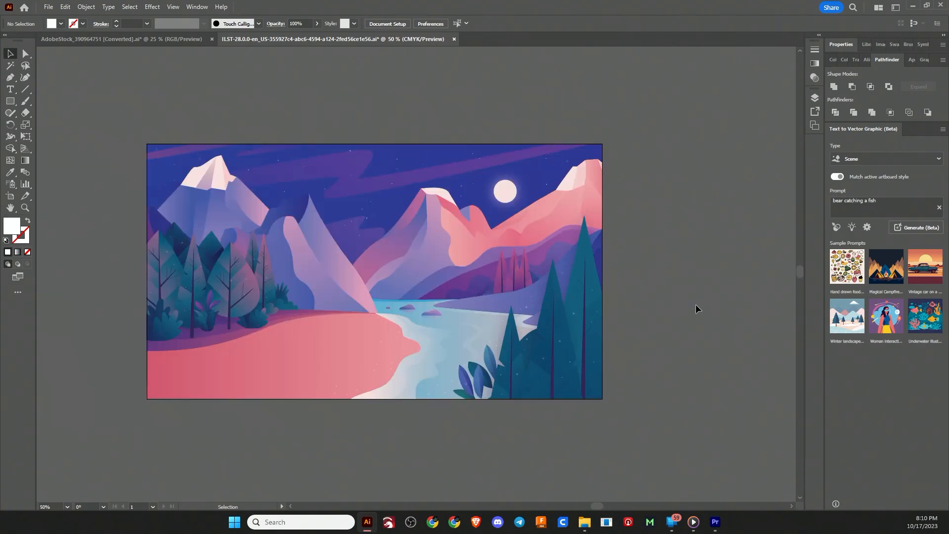
mouse_move(663, 285)
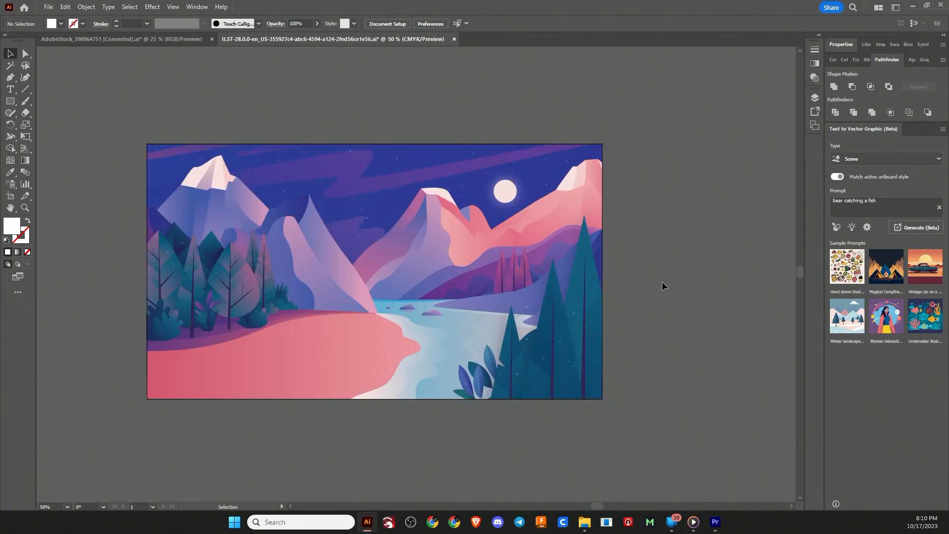
mouse_move(698, 260)
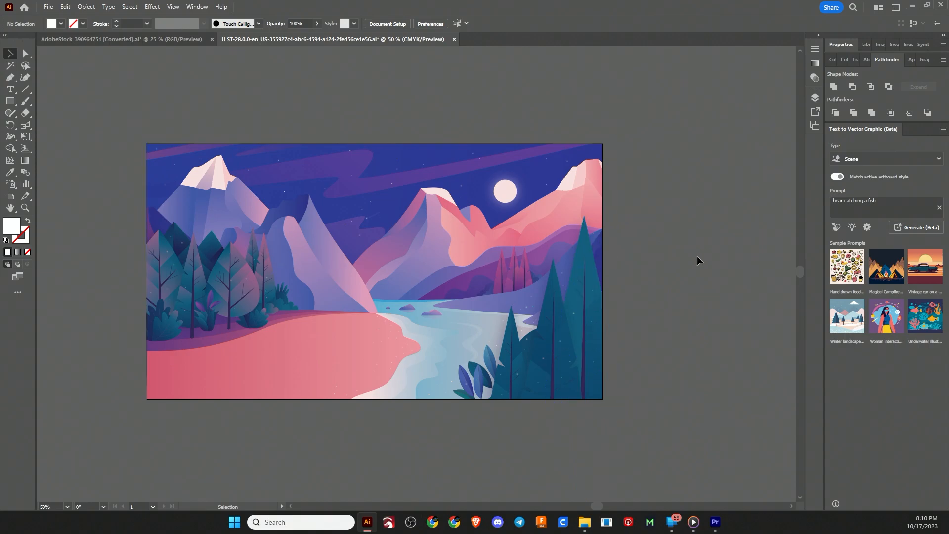
left_click(885, 159)
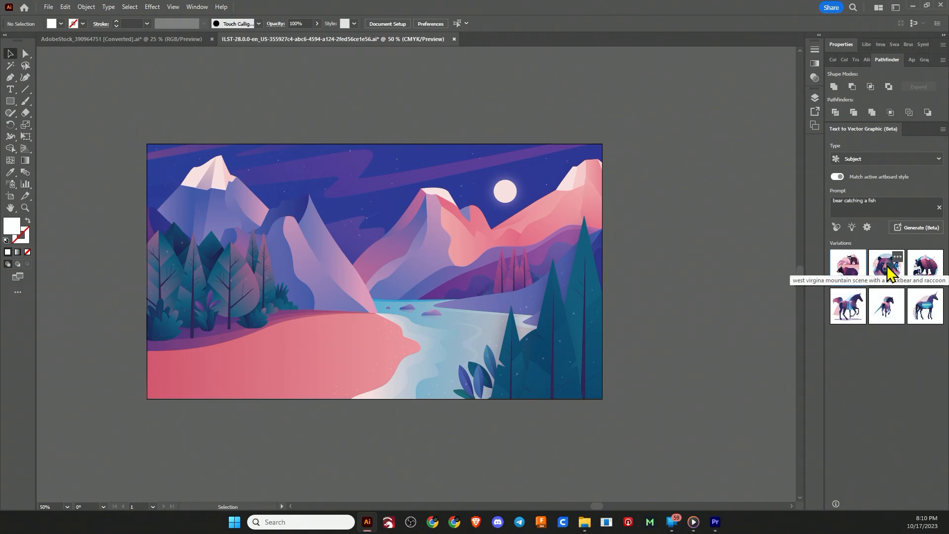
mouse_move(662, 266)
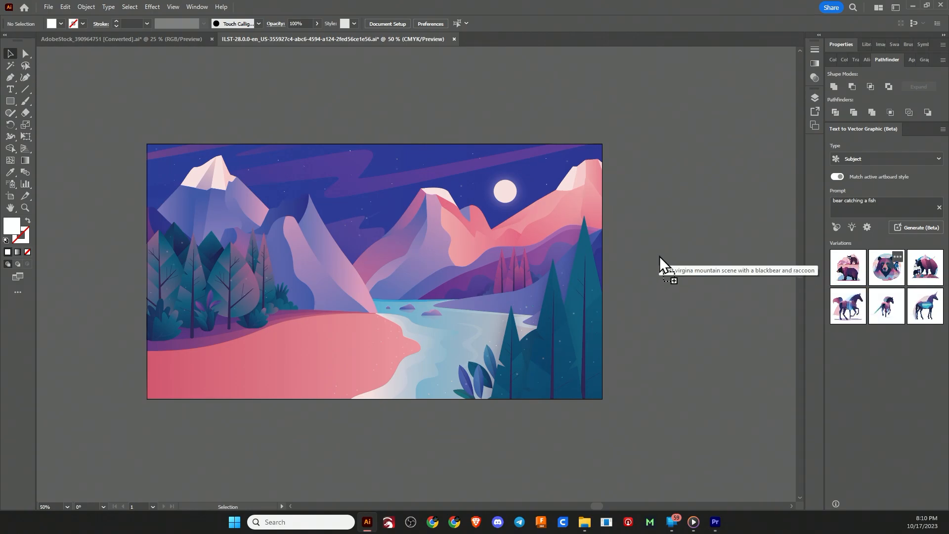
- Place the bear-and-raccoon variation, select the circular bear portrait, and open the Type list
left_click(846, 267)
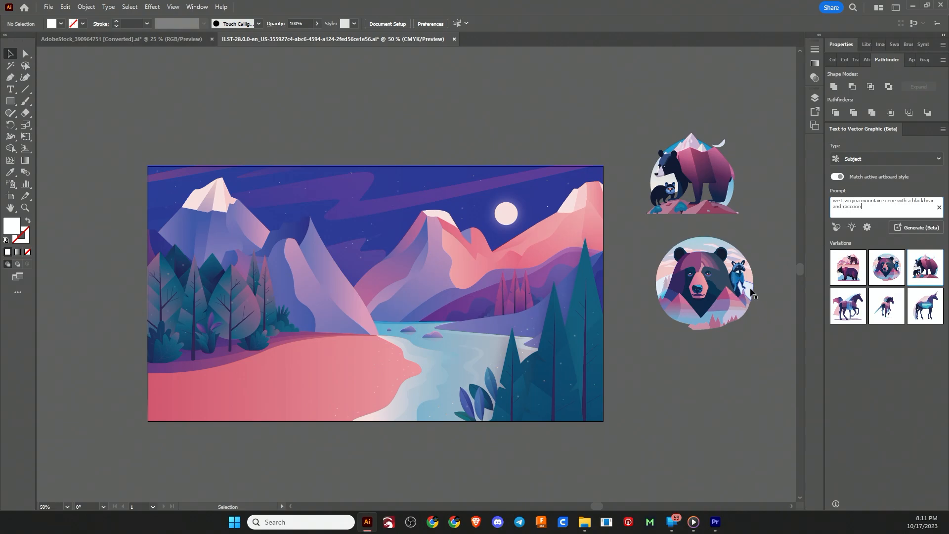
left_click(691, 174)
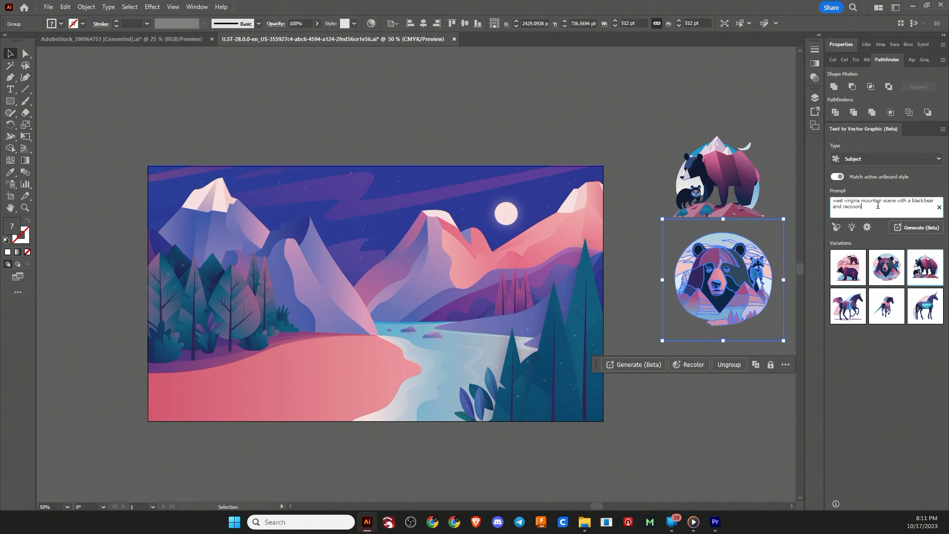
mouse_move(840, 205)
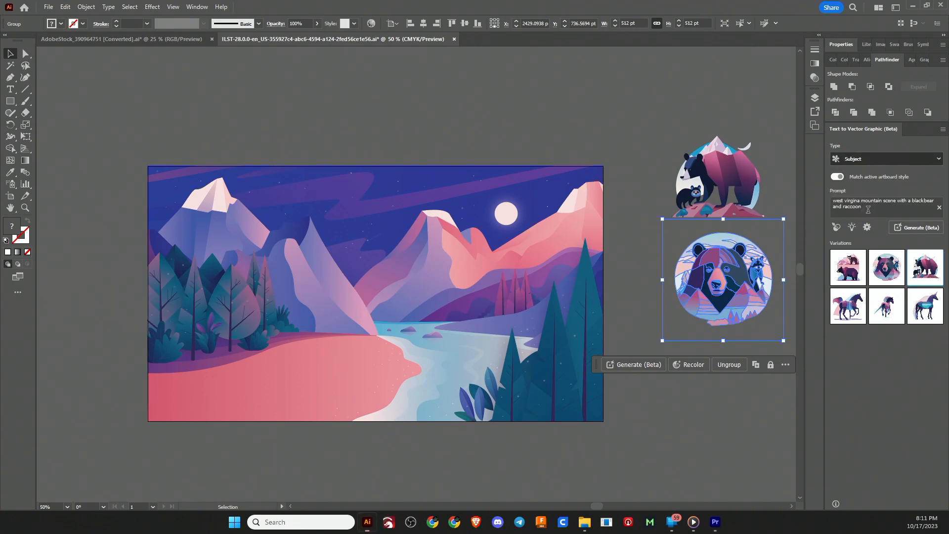
left_click(885, 159)
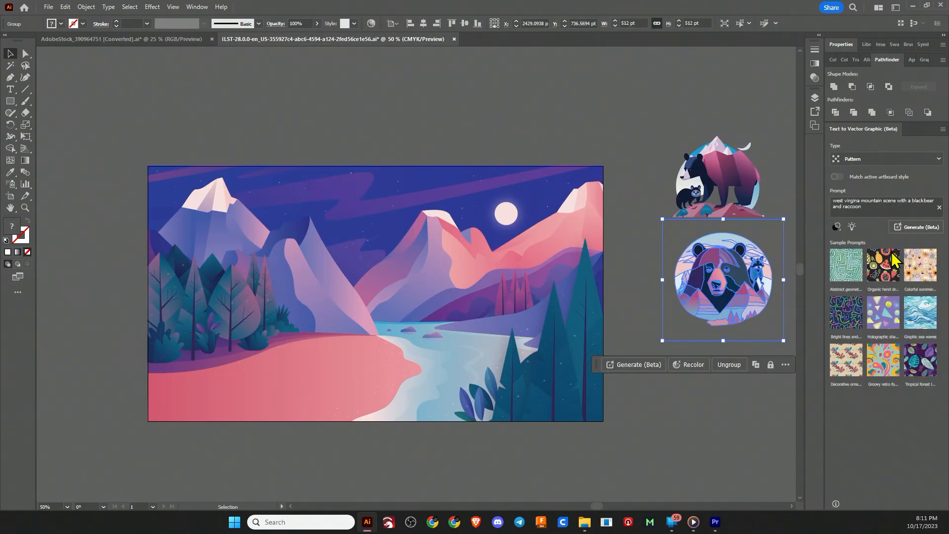
mouse_move(882, 310)
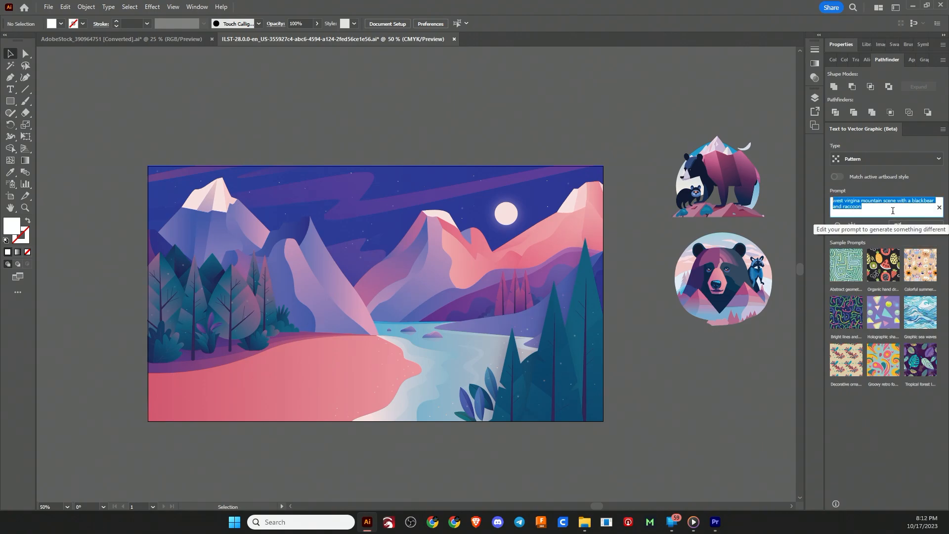
- Enter the prompt 'black and white random geometric pattern' and generate pattern variations
type("black and white")
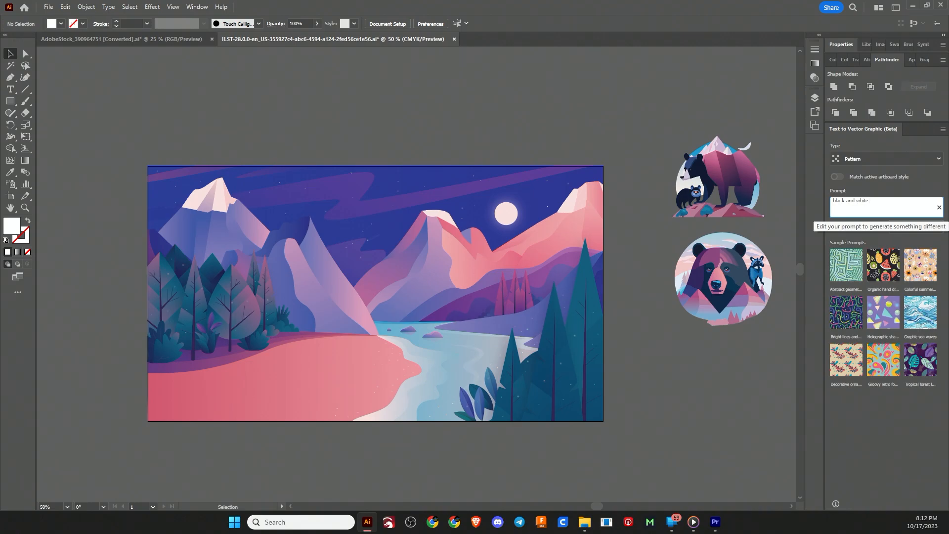
type("random")
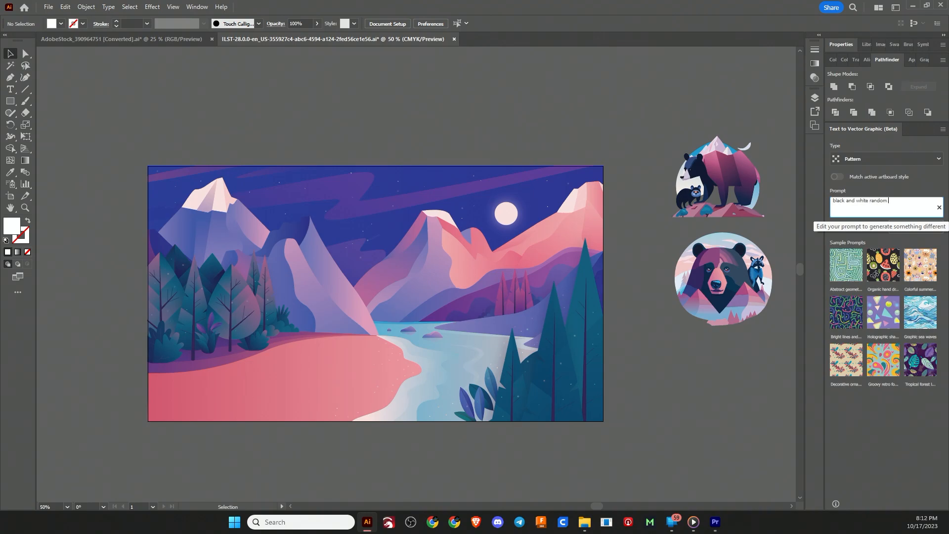
type("geometric pat")
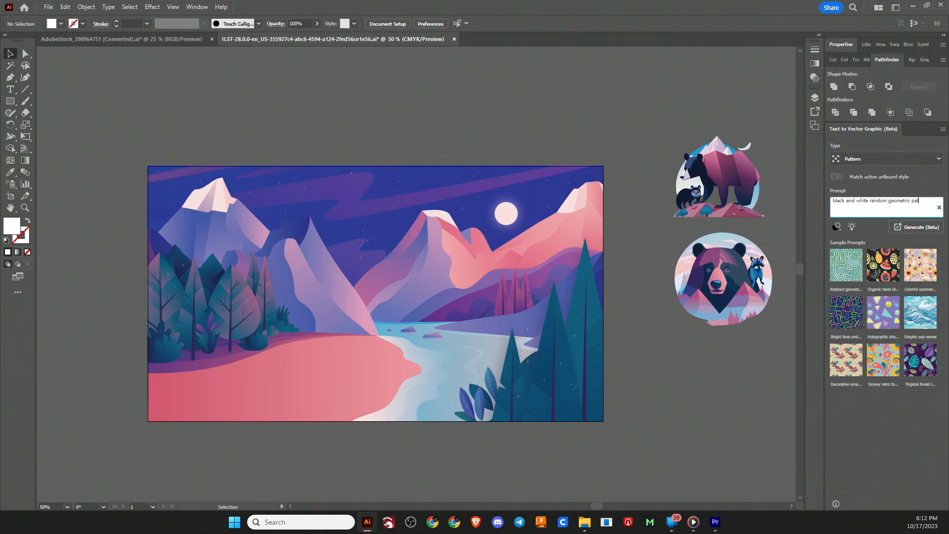
left_click(915, 227)
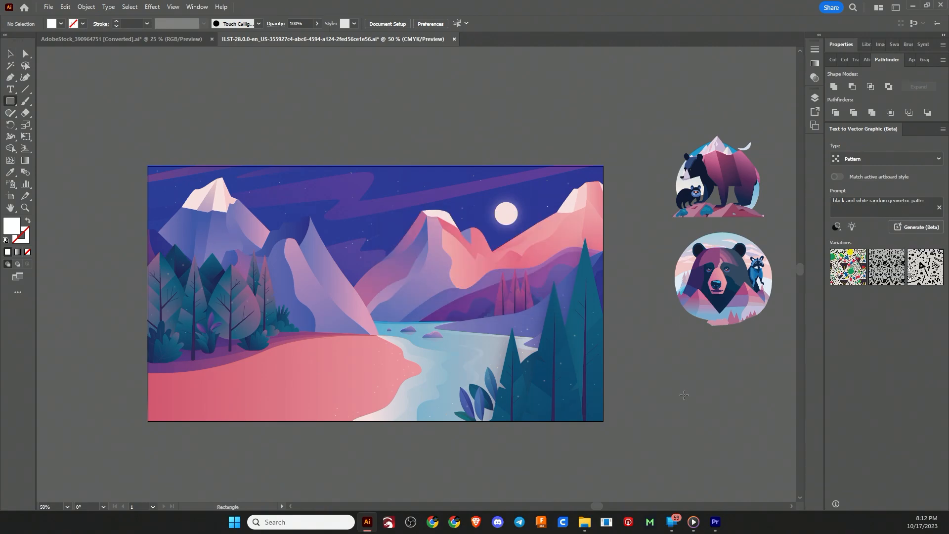
- Draw a rectangle, try each pattern variation, keep the black-and-white shapes, and reposition it
left_click_drag(652, 363, 767, 444)
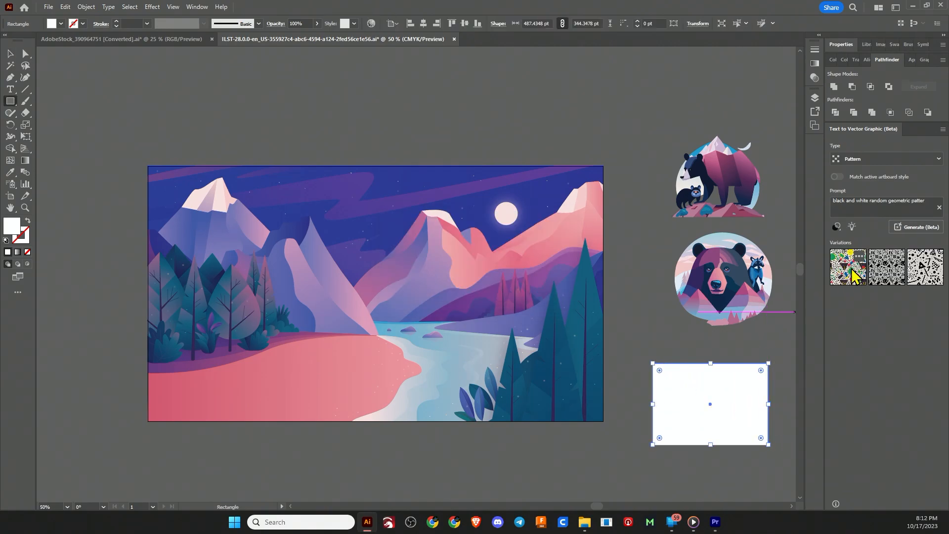
left_click(846, 267)
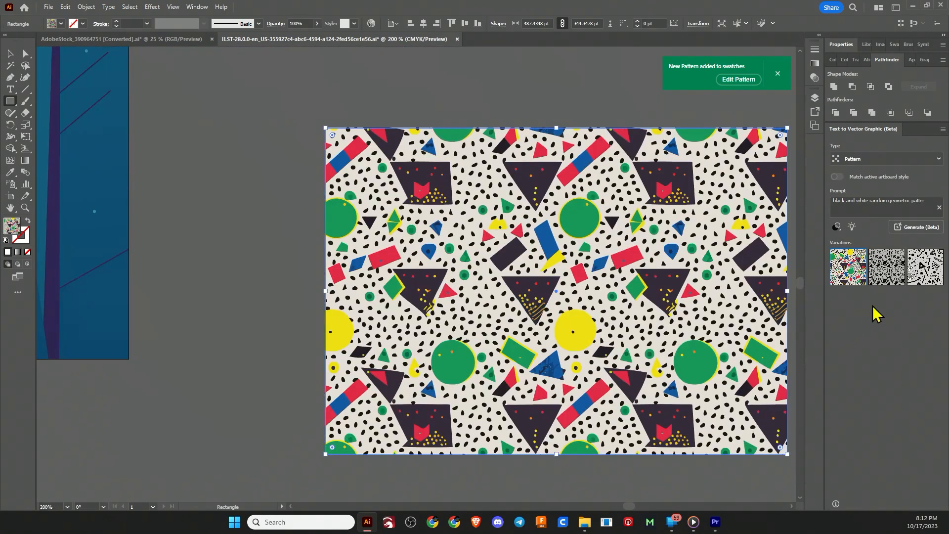
left_click(885, 266)
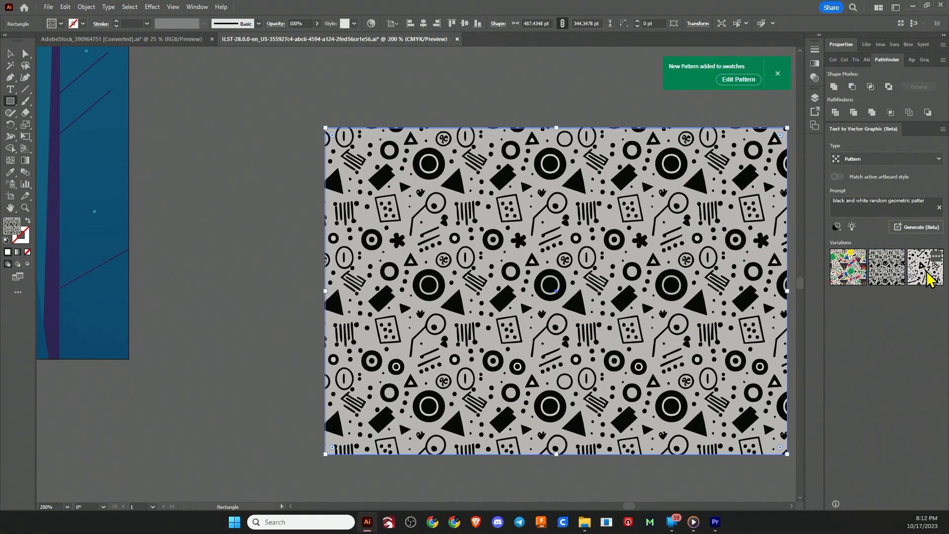
left_click(924, 267)
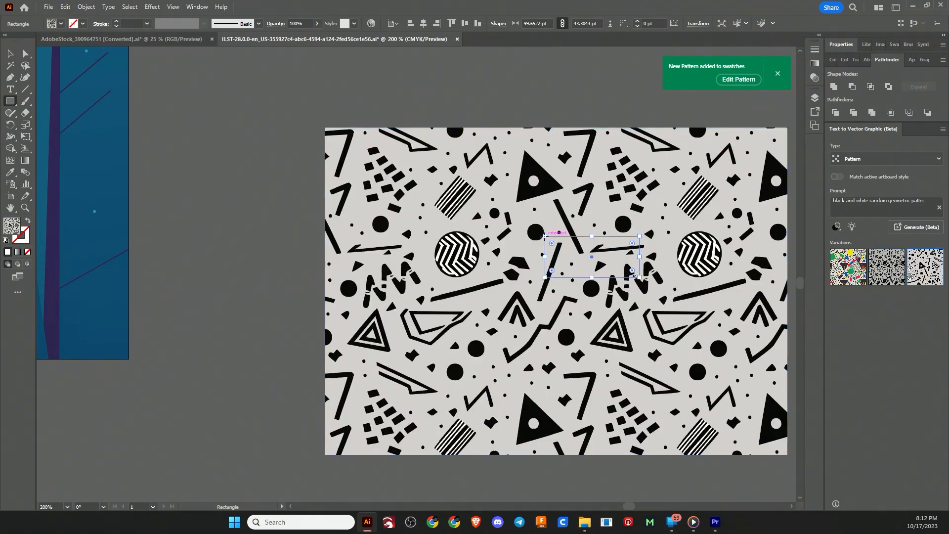
left_click(10, 54)
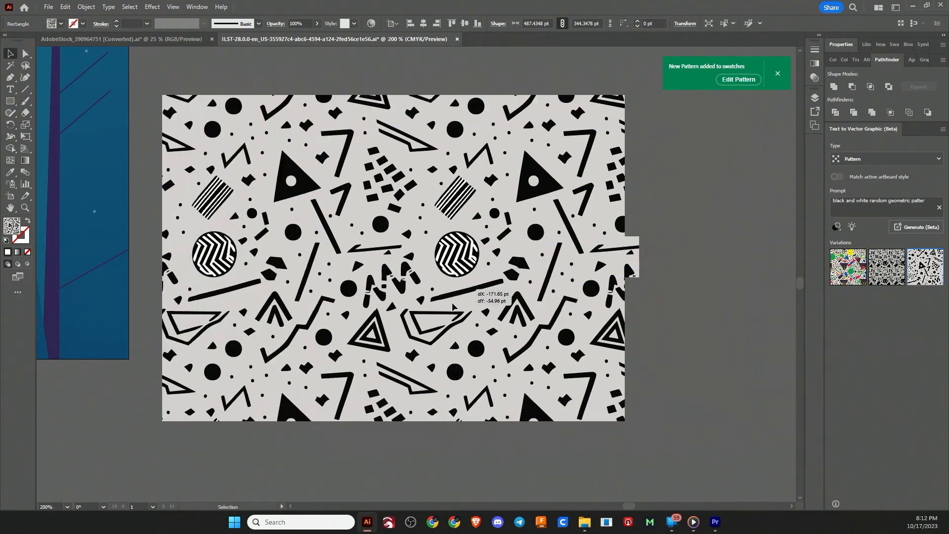
left_click_drag(452, 307, 490, 288)
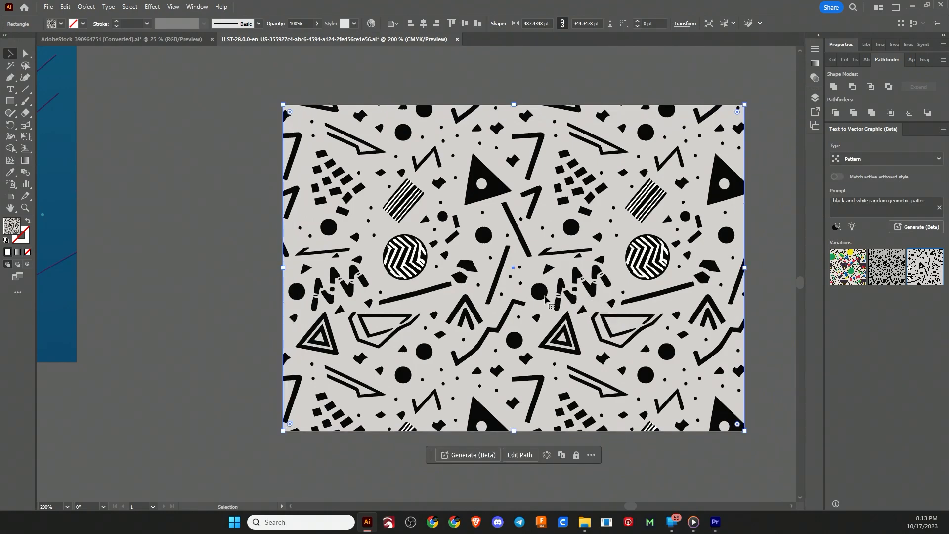
mouse_move(542, 299)
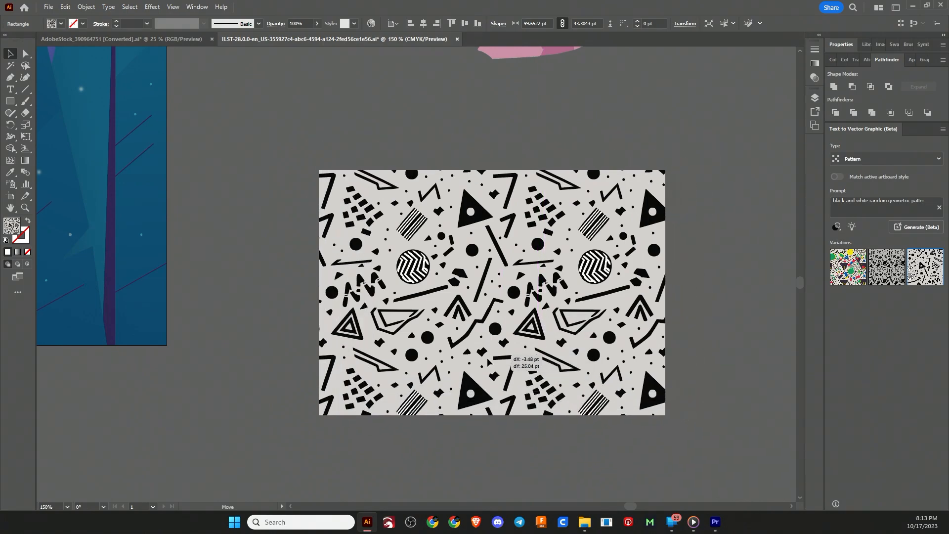
- Move the patterned rectangle lower, expand it with Object > Expand, and apply Pathfinder Merge
left_click_drag(490, 360, 488, 336)
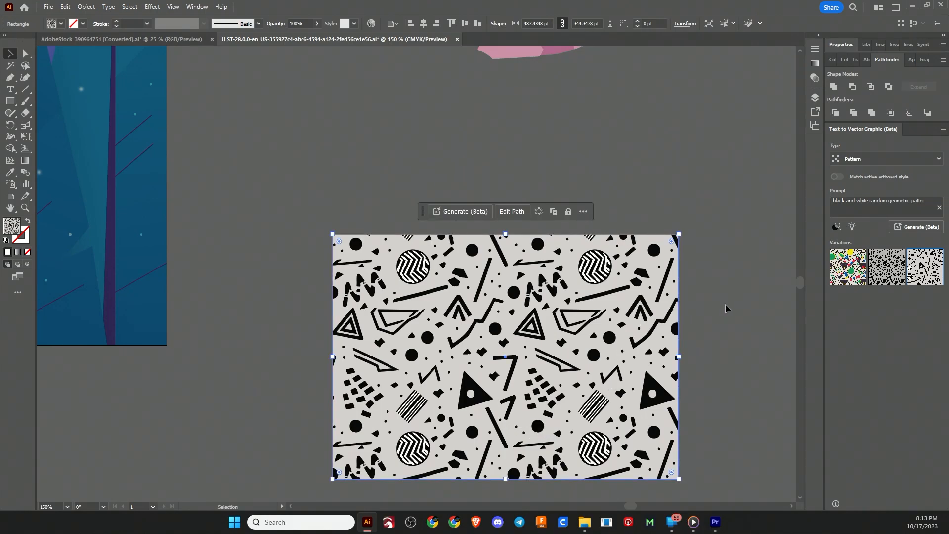
mouse_move(724, 350)
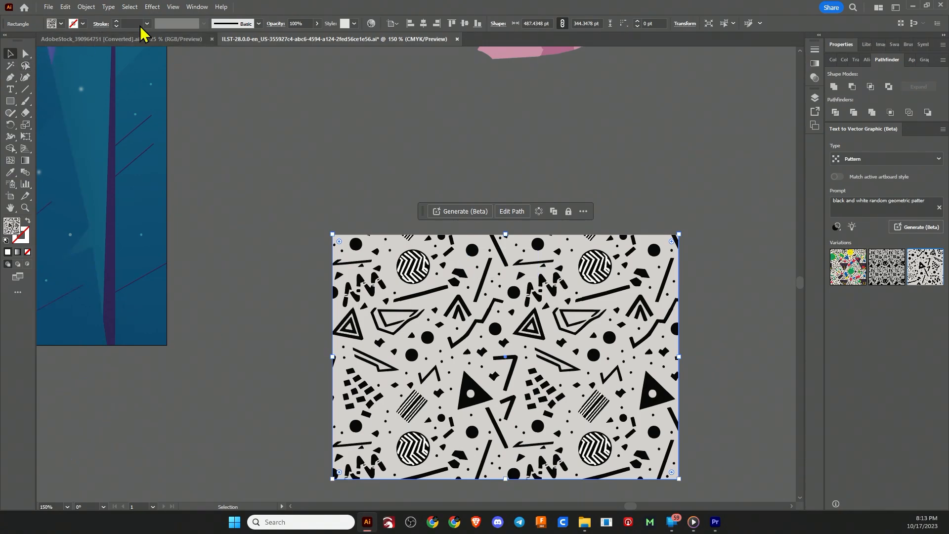
left_click(85, 6)
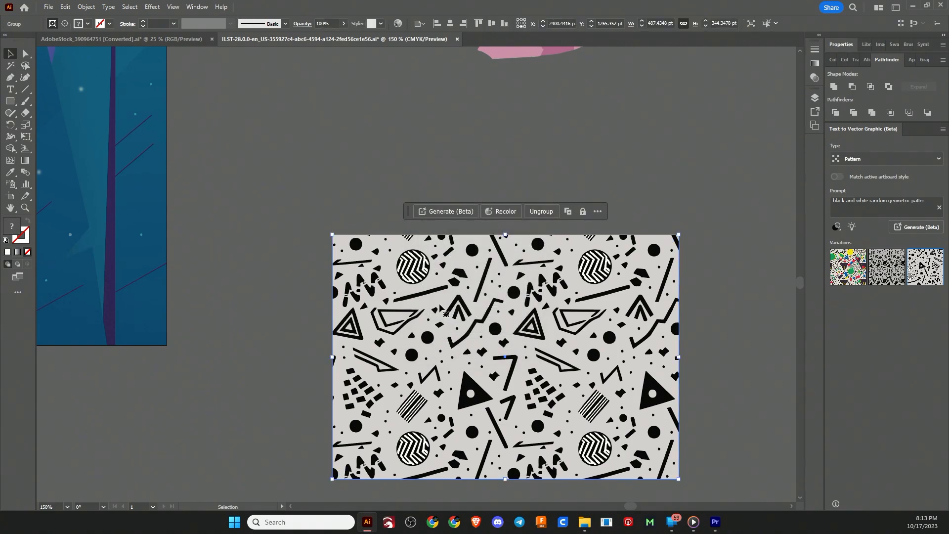
left_click(85, 6)
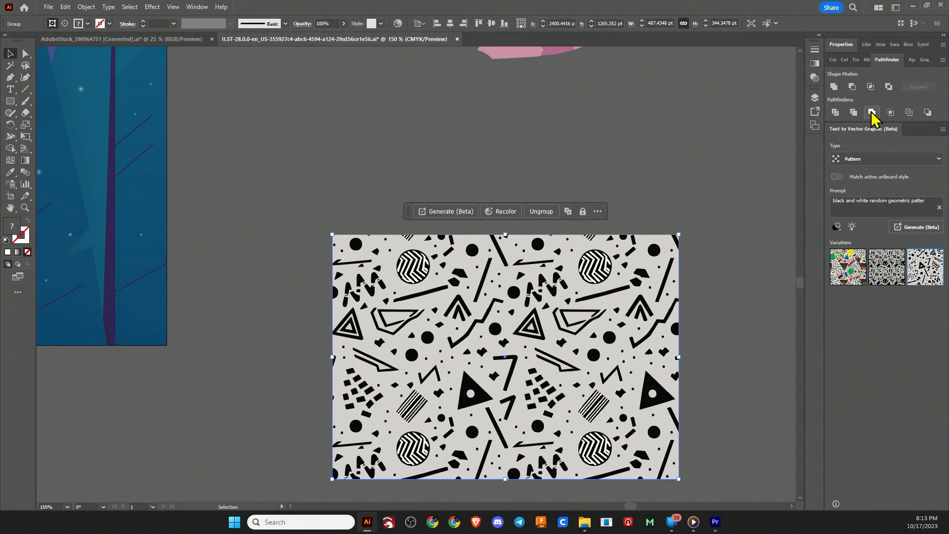
left_click(871, 112)
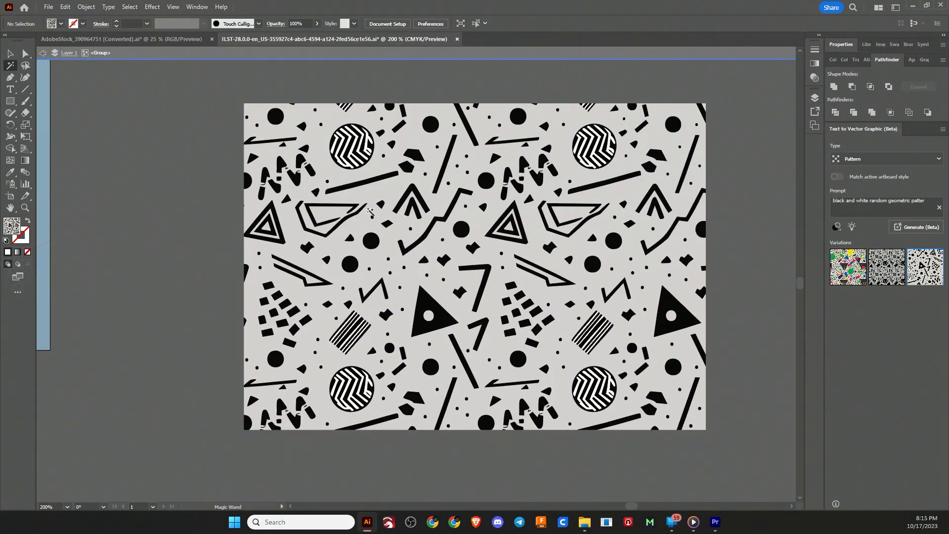
- Remove the grey background shape from the pattern group and switch to LightBurn
key("ctrl+a")
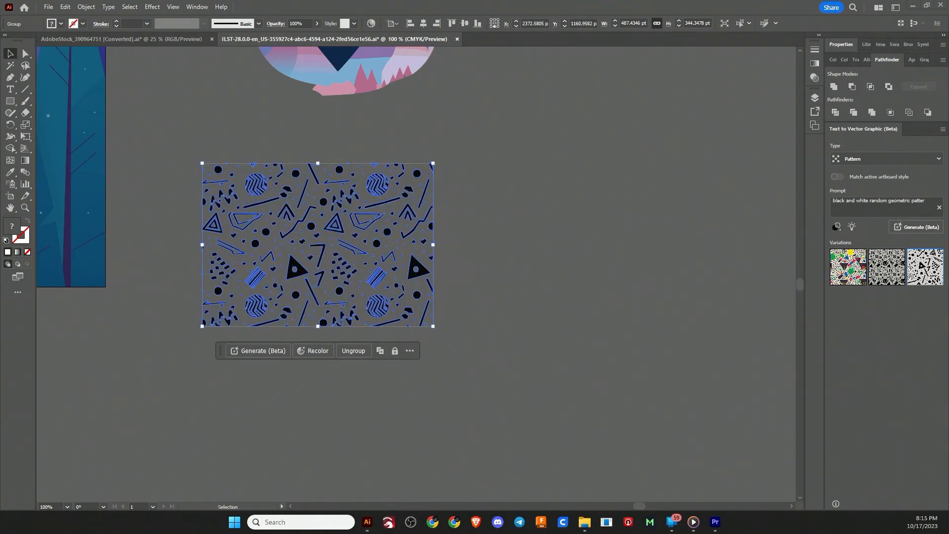
left_click(388, 522)
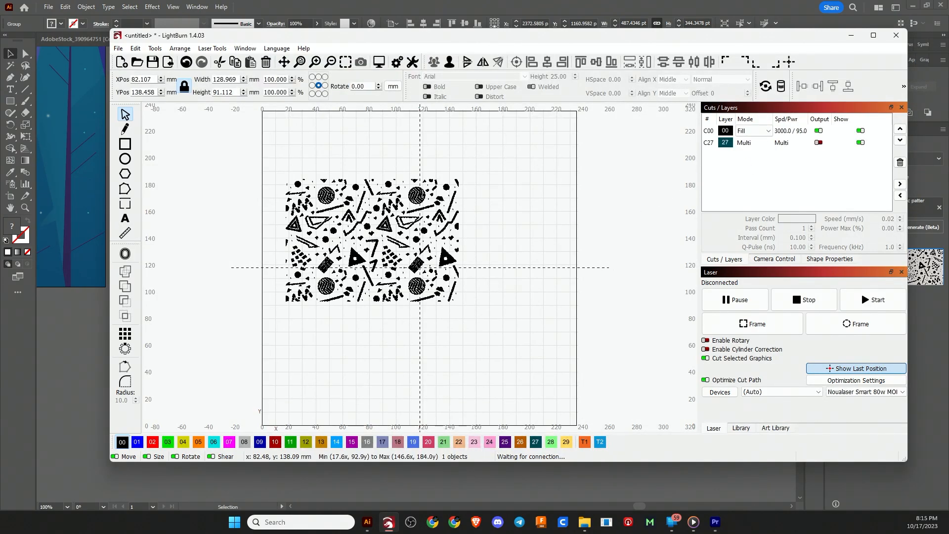
- Center the pasted pattern on the LightBurn crosshair and show its rotate handles
left_click_drag(370, 239, 417, 266)
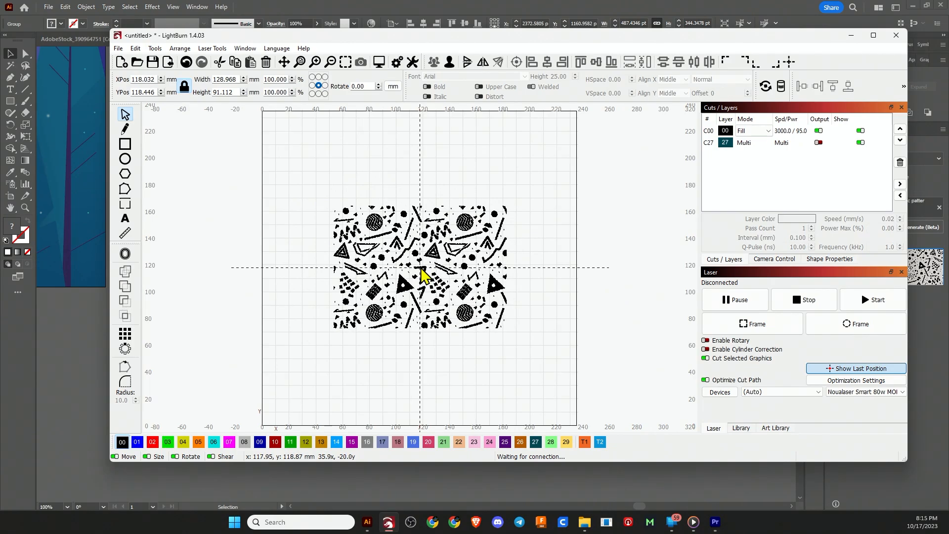
left_click(421, 275)
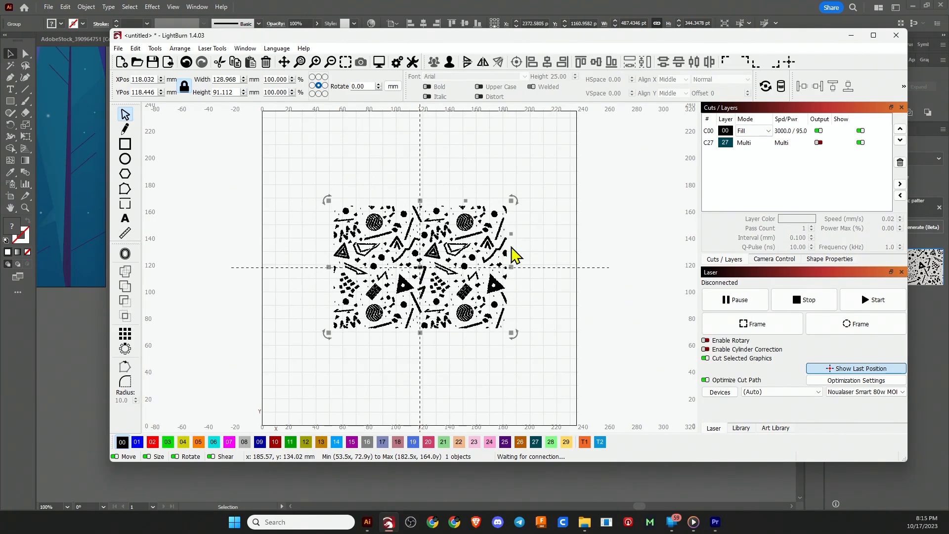